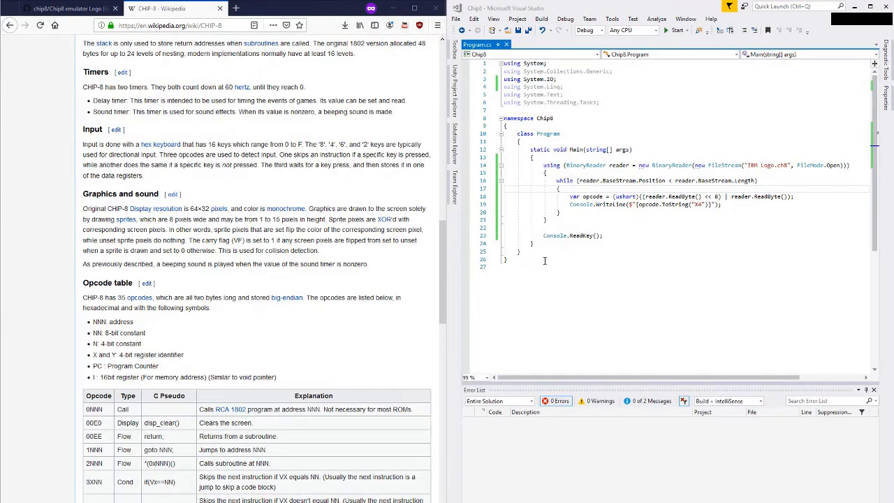
Read through the CHIP-8 opcode table on Wikipedia before adding code below the Program class.
scroll(down, 3)
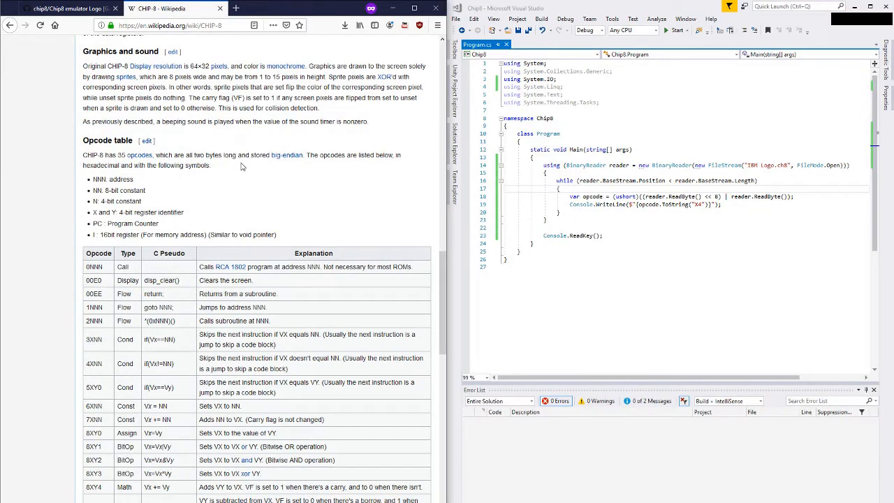
drag(83, 139, 225, 166)
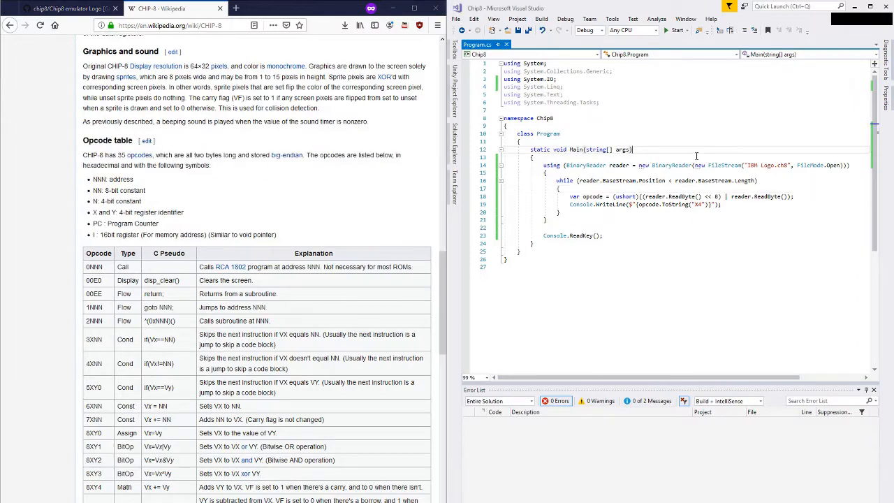
scroll(down, 3)
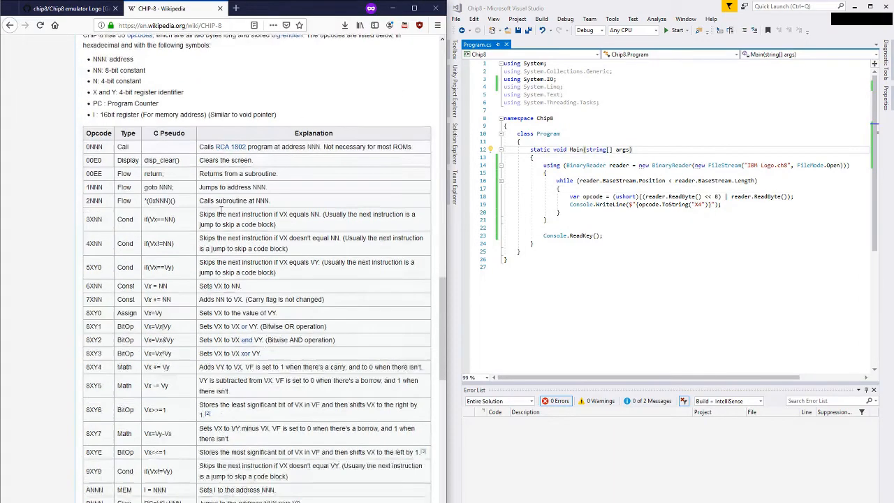
scroll(down, 3)
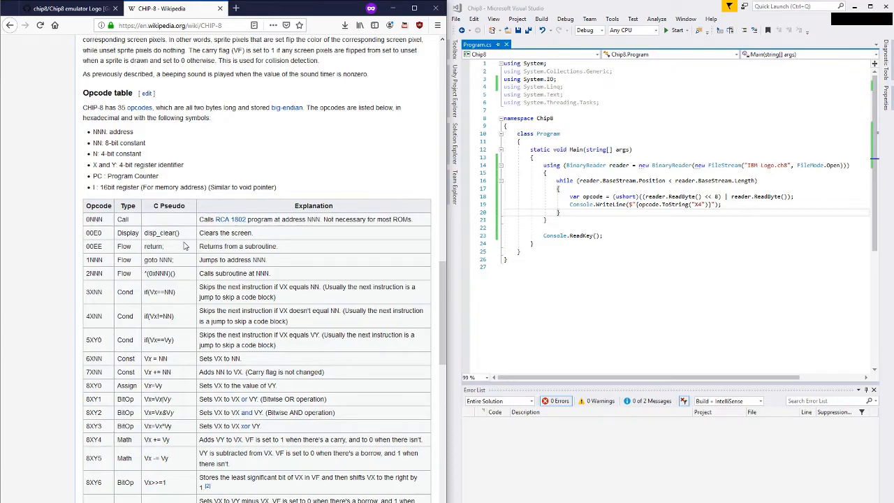
scroll(down, 3)
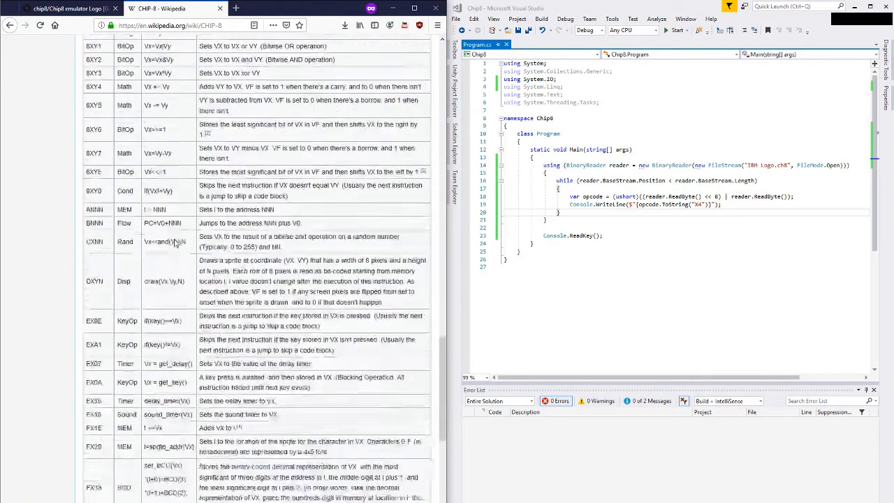
scroll(down, 3)
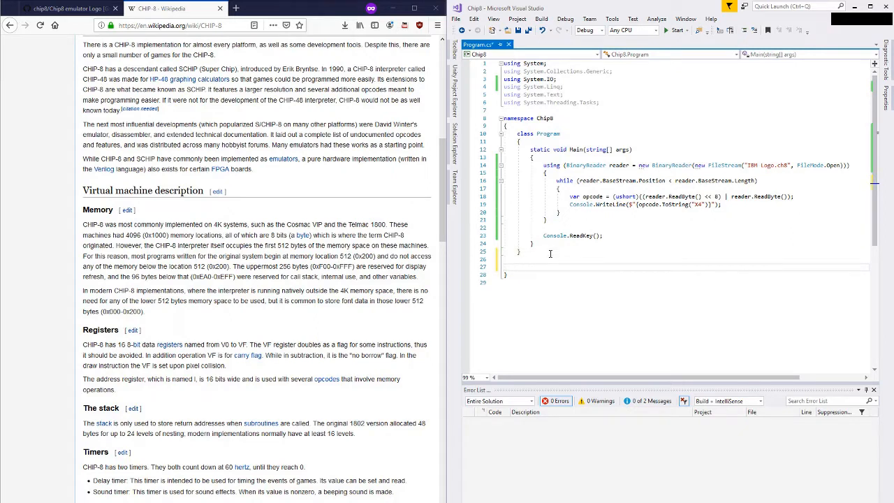
Declare a public CPU class with byte[] RAM = new byte[4096] and byte[] Registers = new byte[16].
text(p)
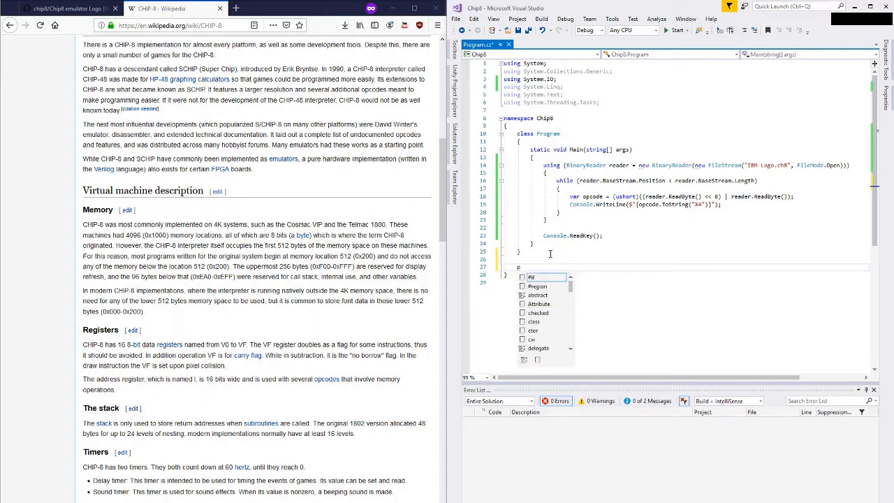
text(ublic class CPU)
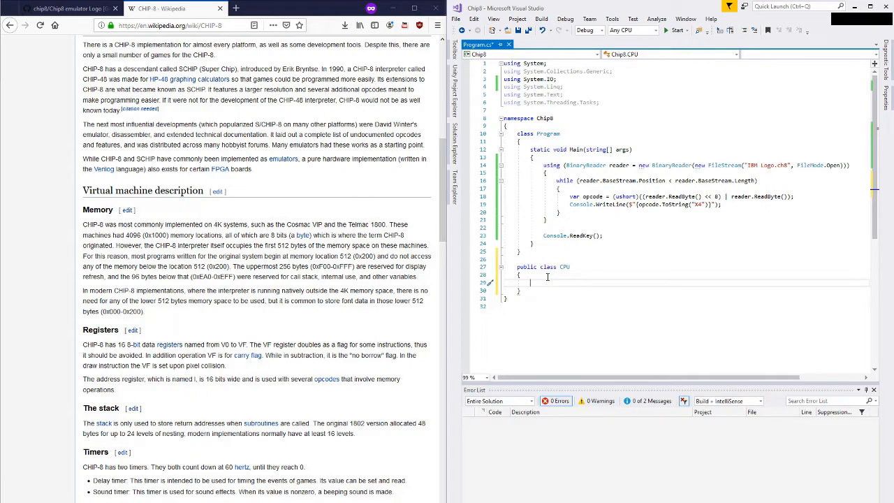
text(public byte[)
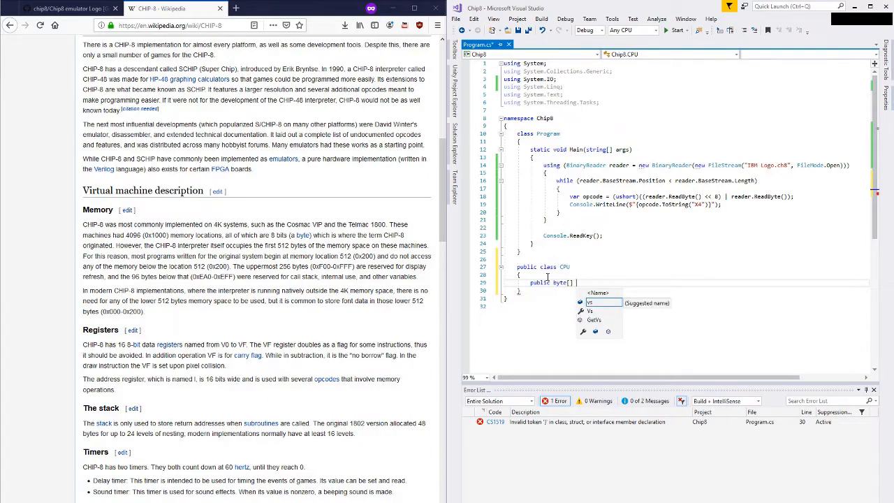
text(RAM)
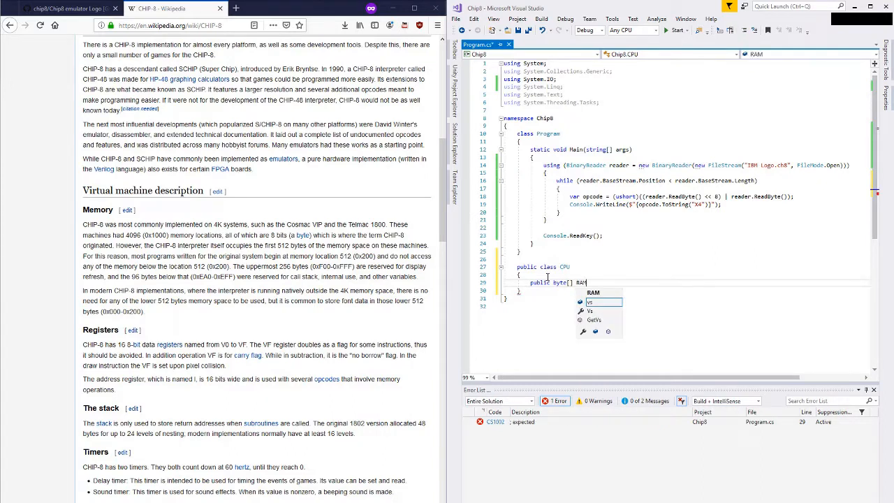
text(= new byte[4096];)
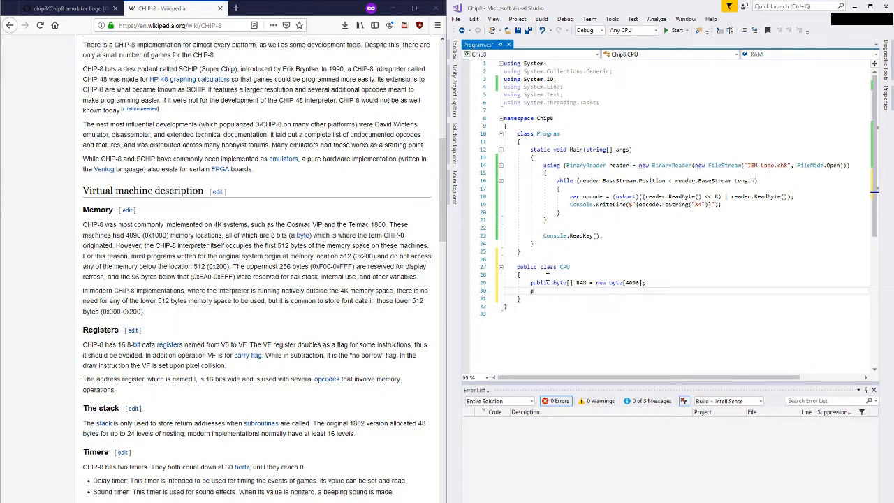
text(public byte[] Registers = new)
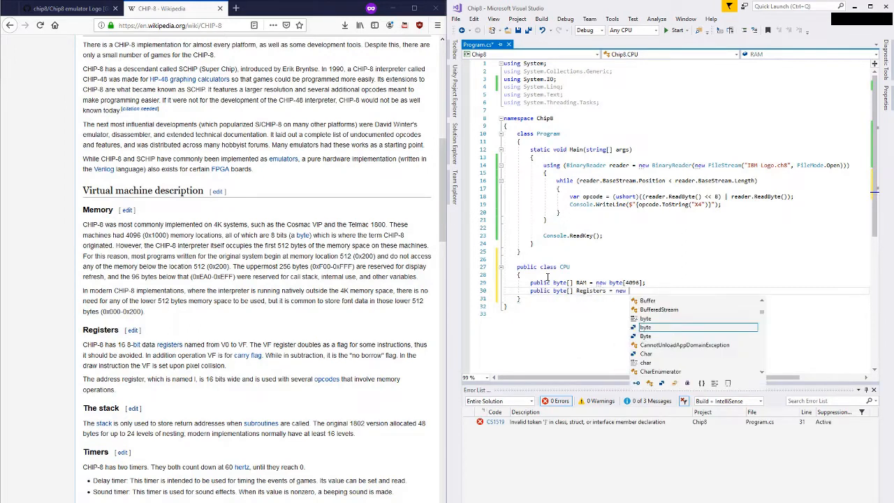
text([16];)
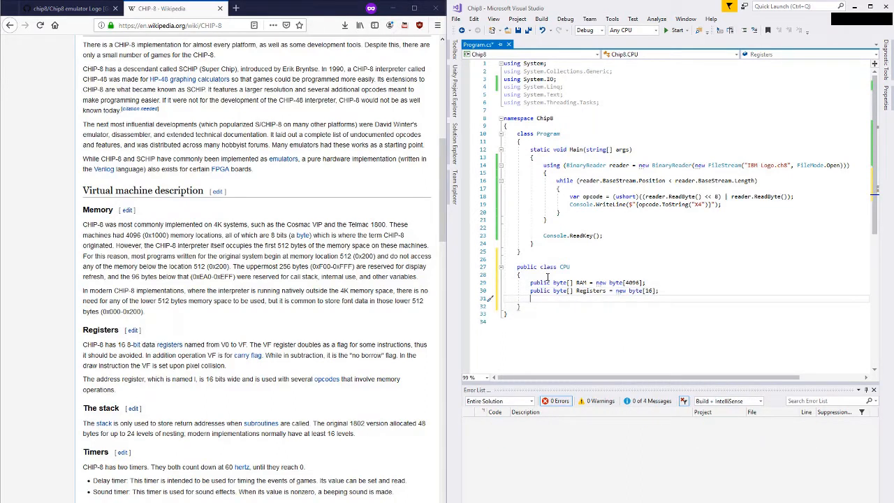
Add public ushort I = 0 and a ushort[] Stack = new ushort[24] to the CPU class.
text(public ushort)
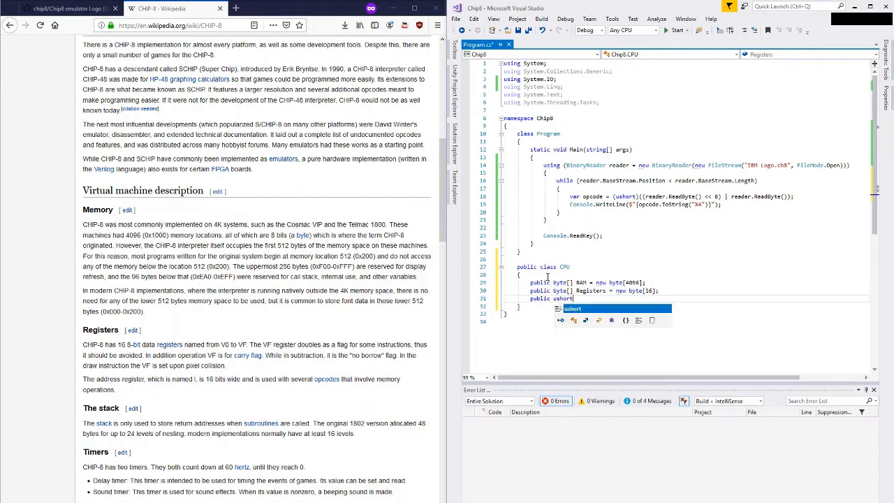
text(Addres)
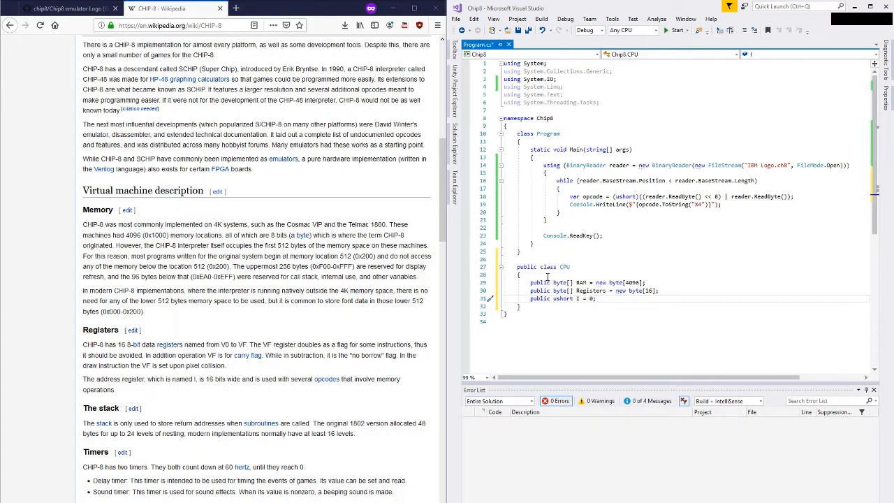
text(public ushort[] Stack = n)
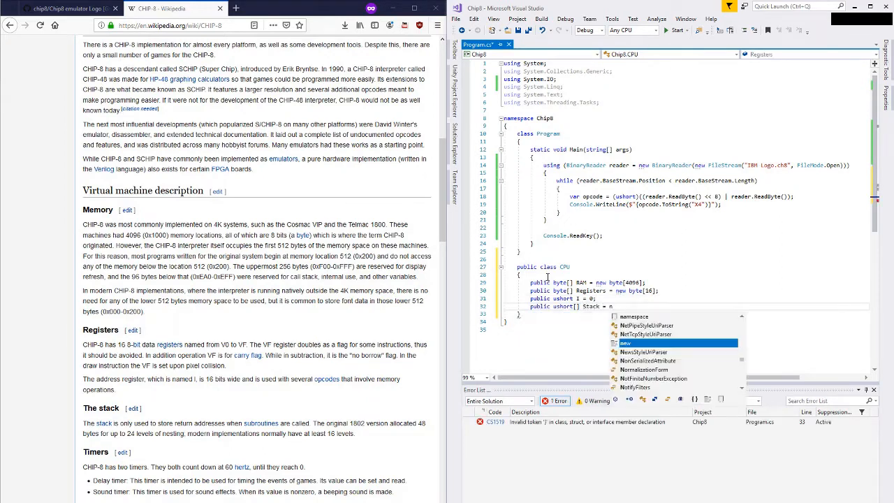
text(ushort[])
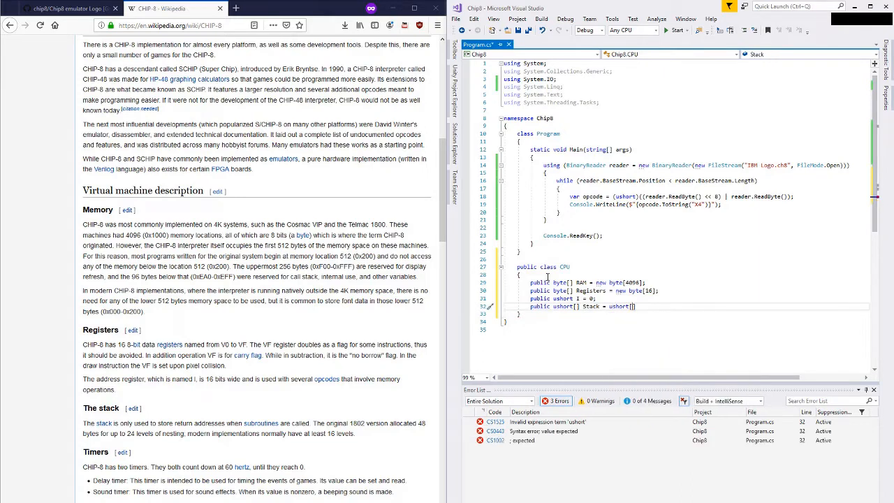
text(24)
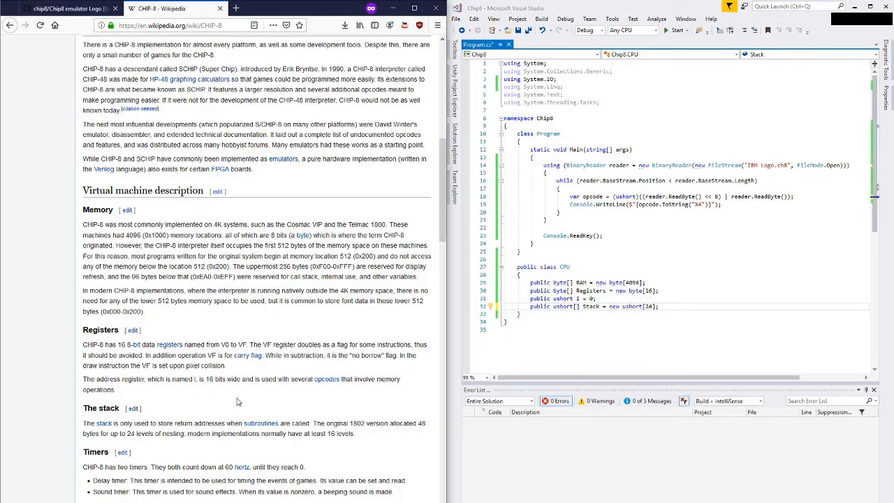
scroll(down, 3)
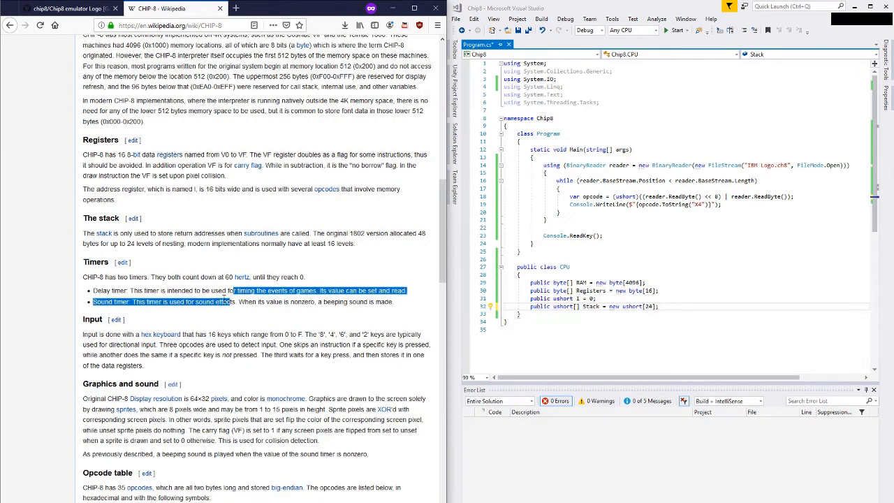
scroll(down, 3)
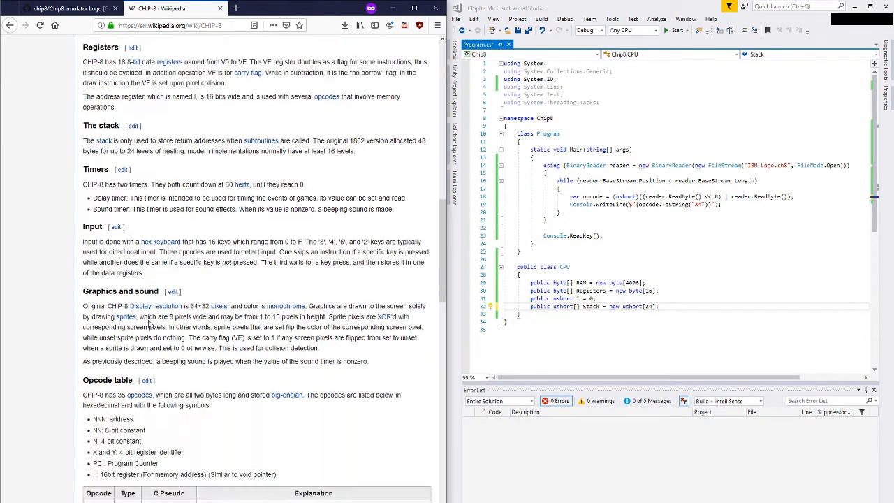
scroll(down, 3)
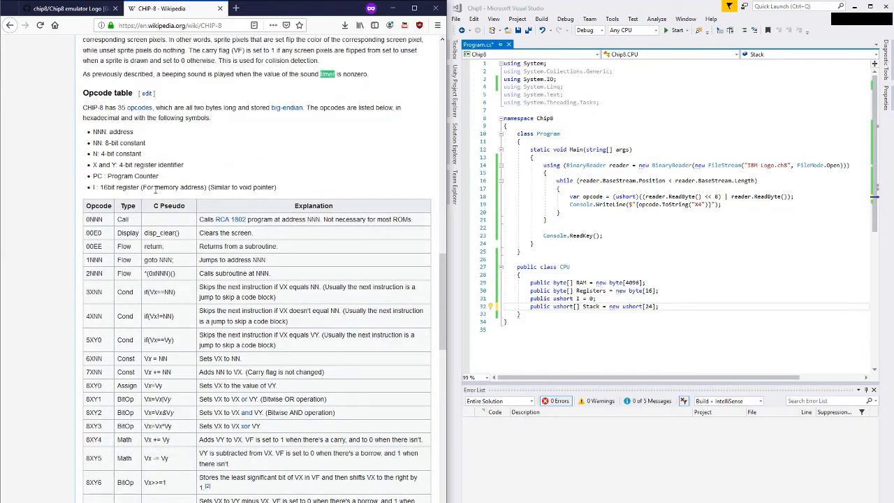
scroll(down, 3)
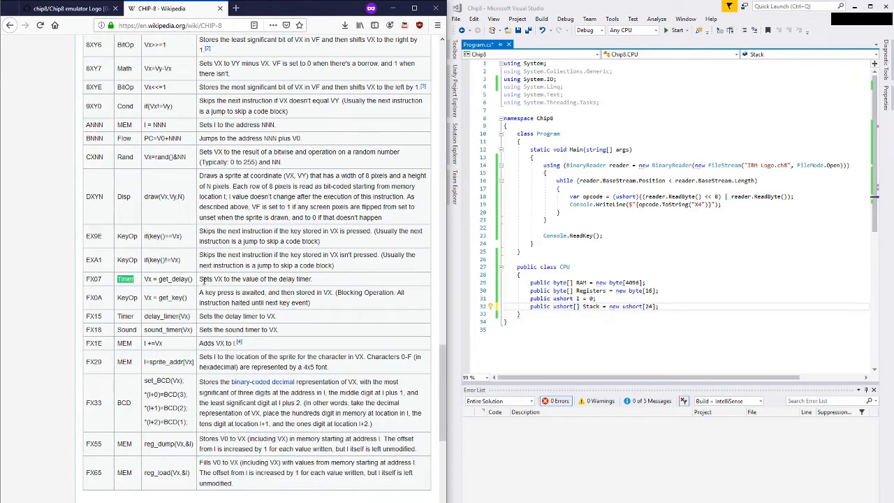
mouse_move(202, 279)
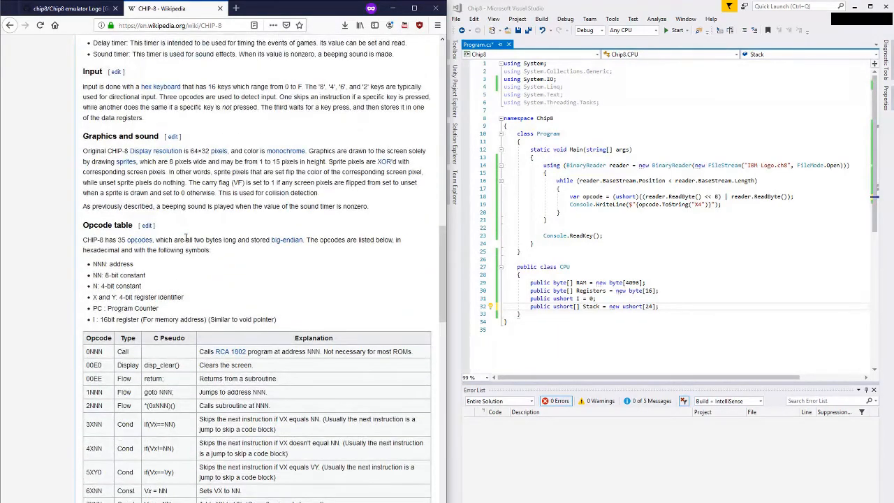
Add public byte fields DelayTimer, SoundTimer and Keyboard to the CPU class.
text(p)
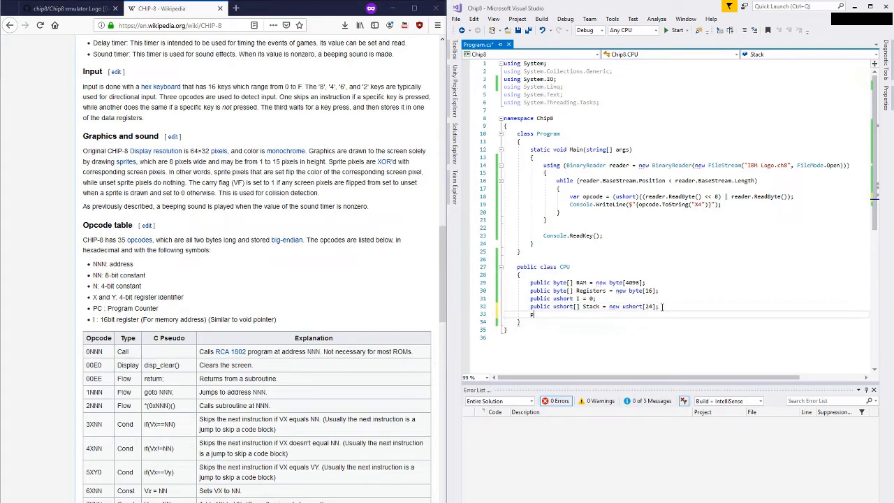
text(ublic byte)
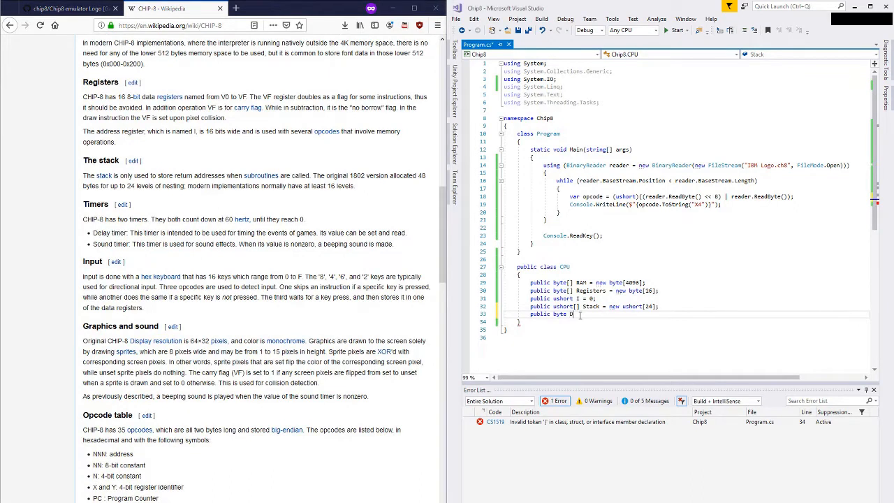
text(DelayTimer;)
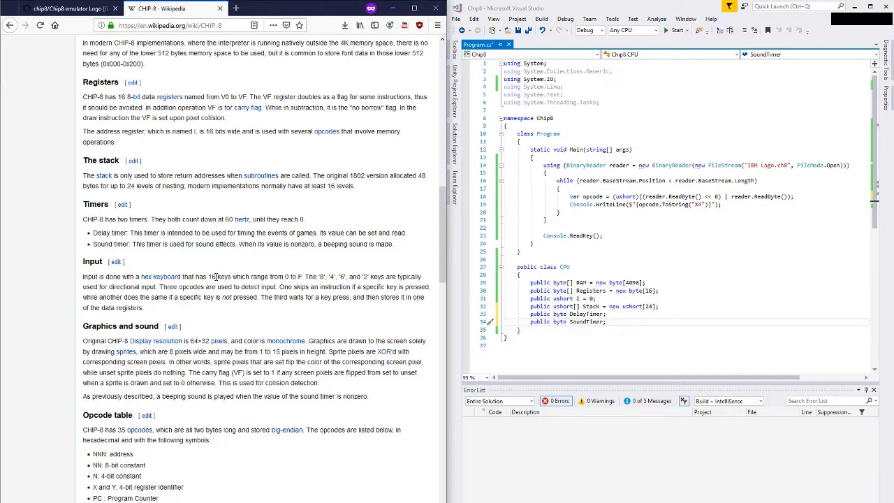
text(public byte Keyboard;)
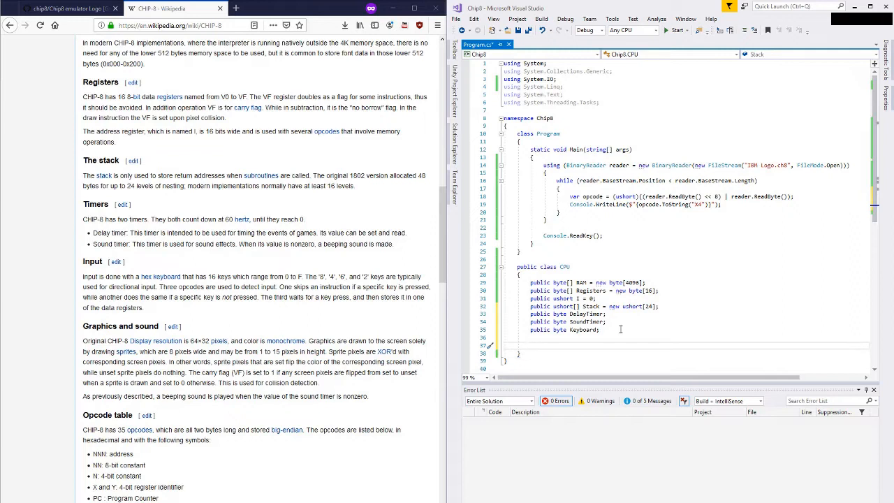
Declare public byte[] Display = new byte[64 * 32] and return to the Wikipedia opcode table.
text(public byte[)
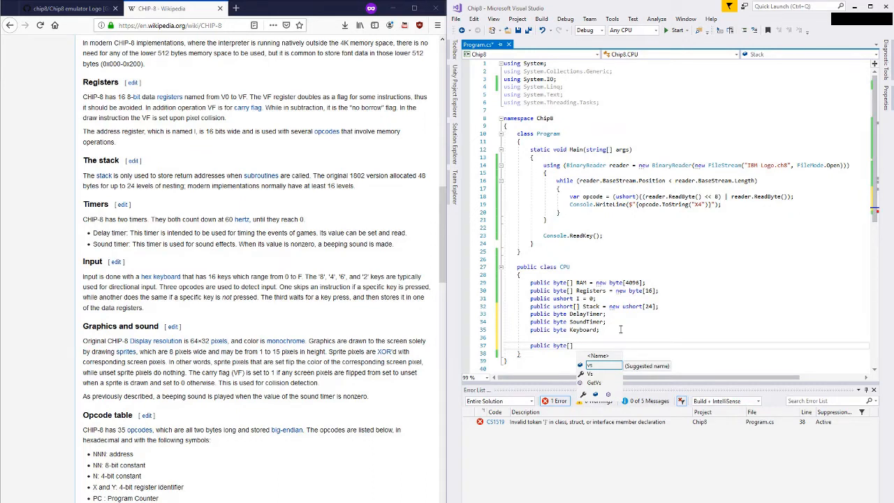
text(Display)
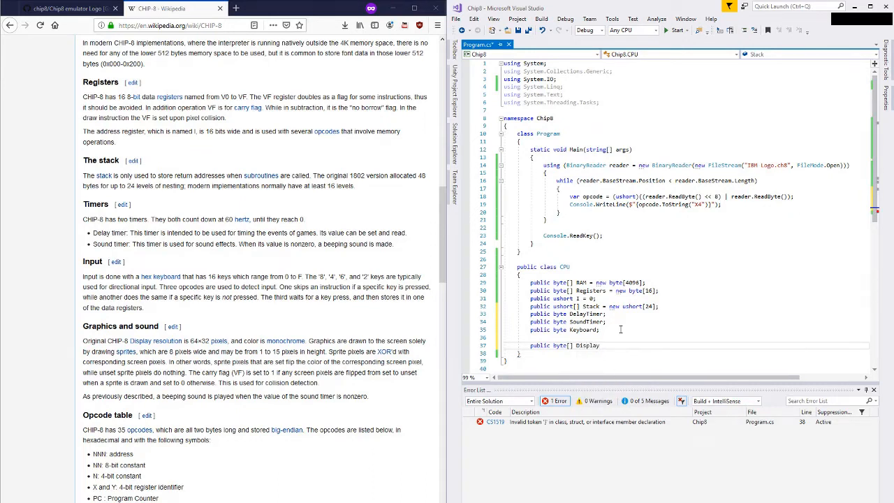
text(= new byte)
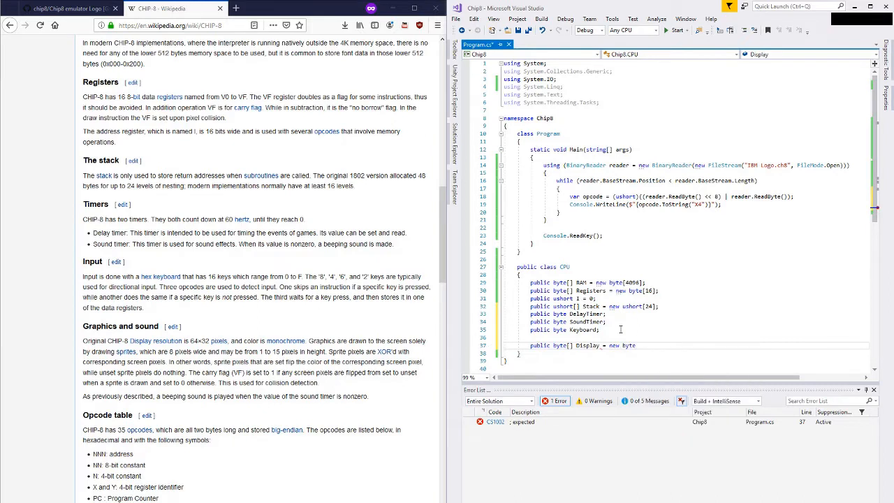
text([6])
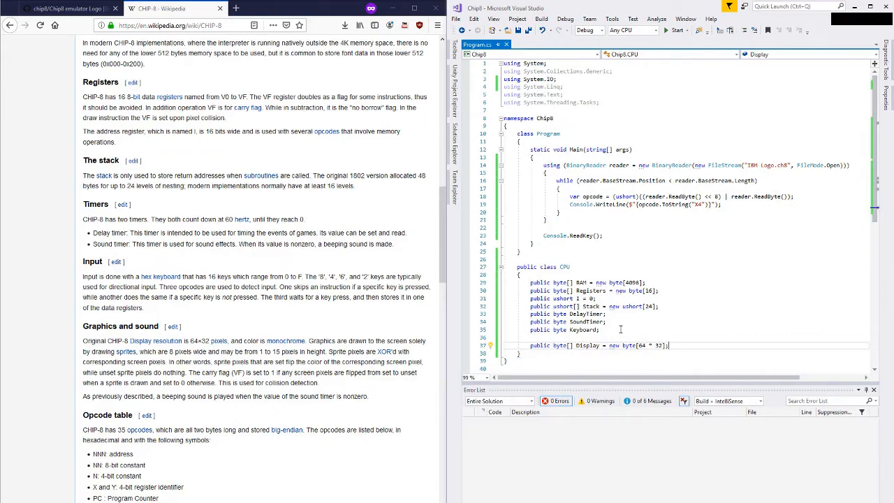
mouse_move(314, 440)
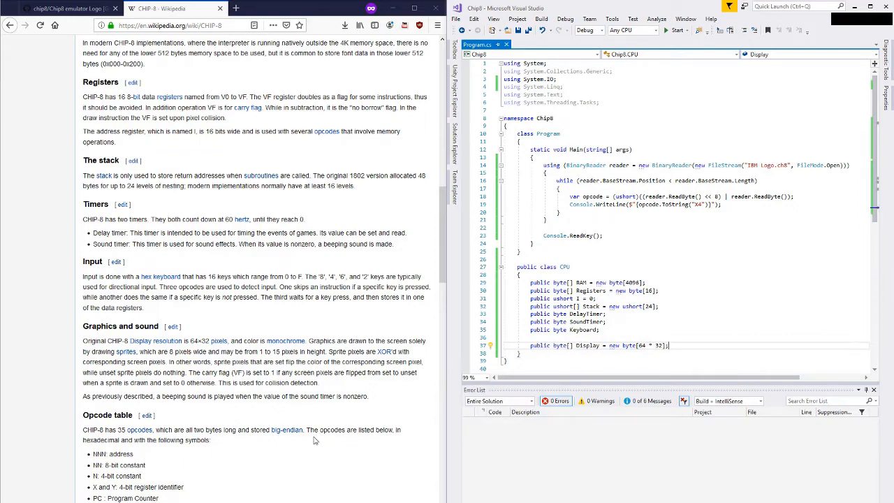
scroll(down, 3)
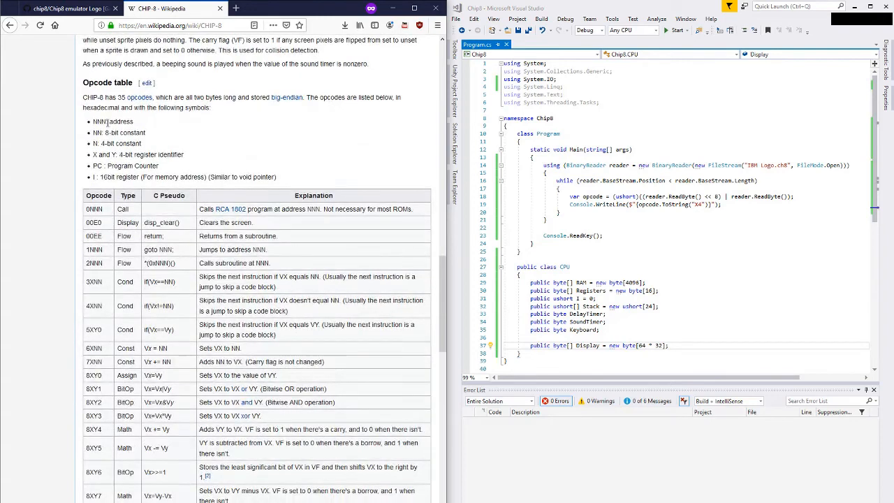
double_click(105, 122)
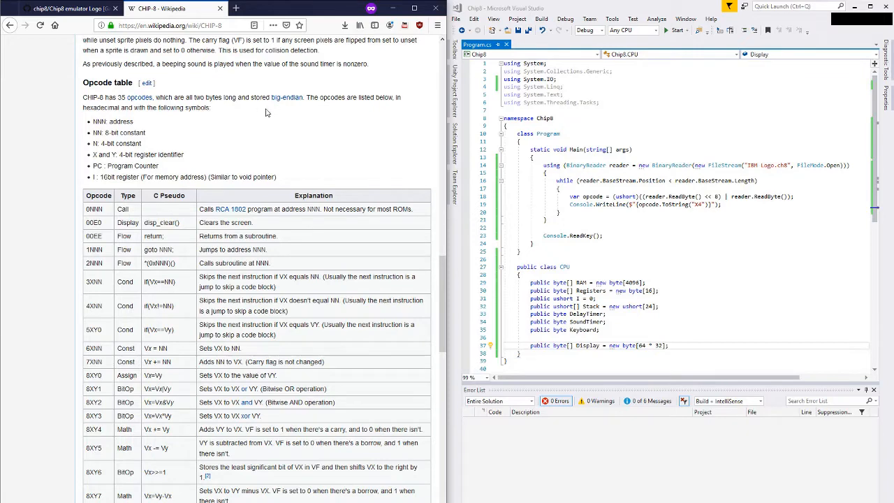
scroll(down, 3)
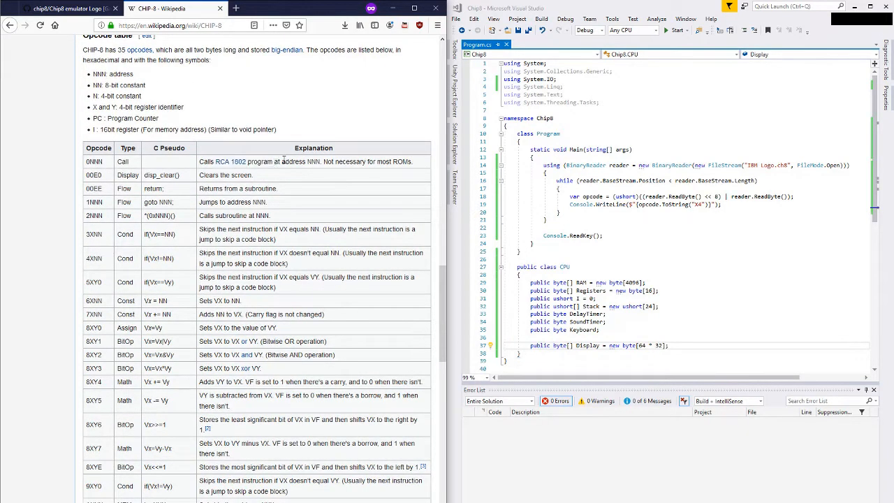
mouse_move(228, 161)
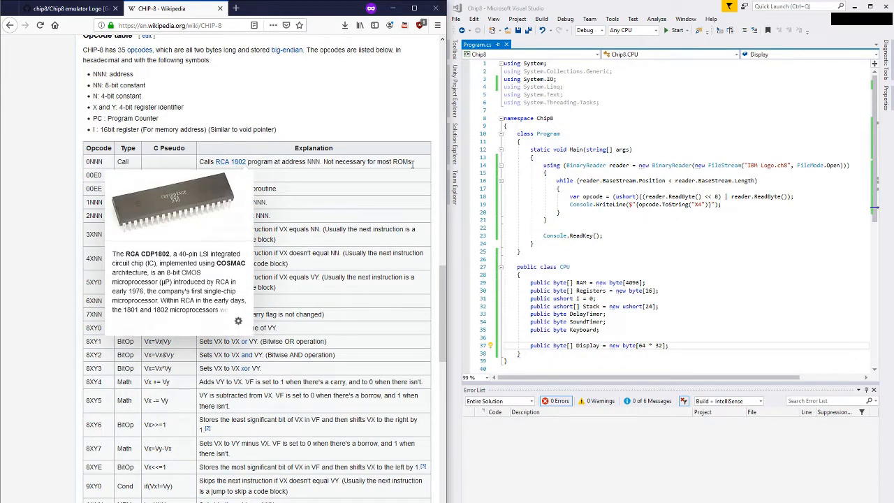
mouse_move(123, 162)
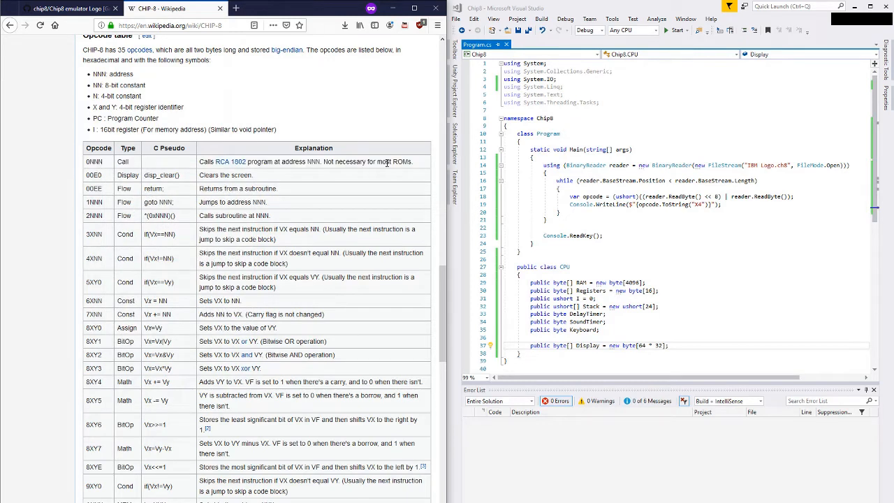
mouse_move(686, 337)
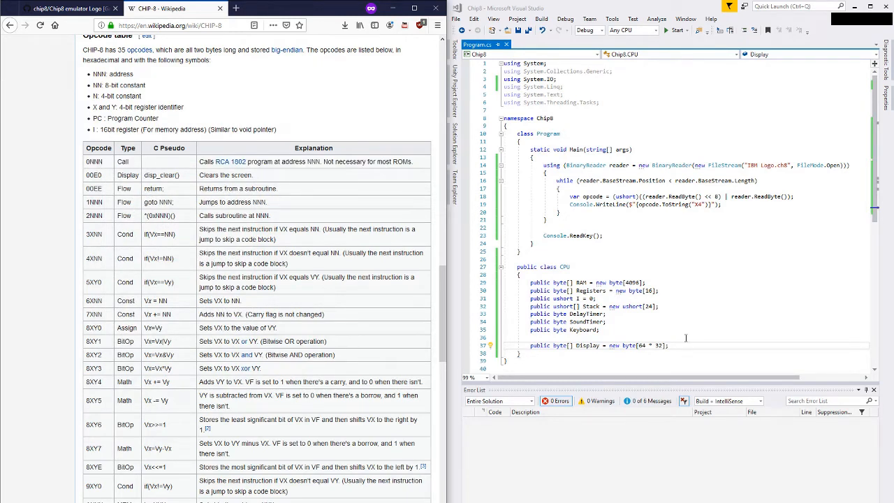
Write public void ExecuteOpcode(ushort opcode) with an empty switch on opcode.
text(public)
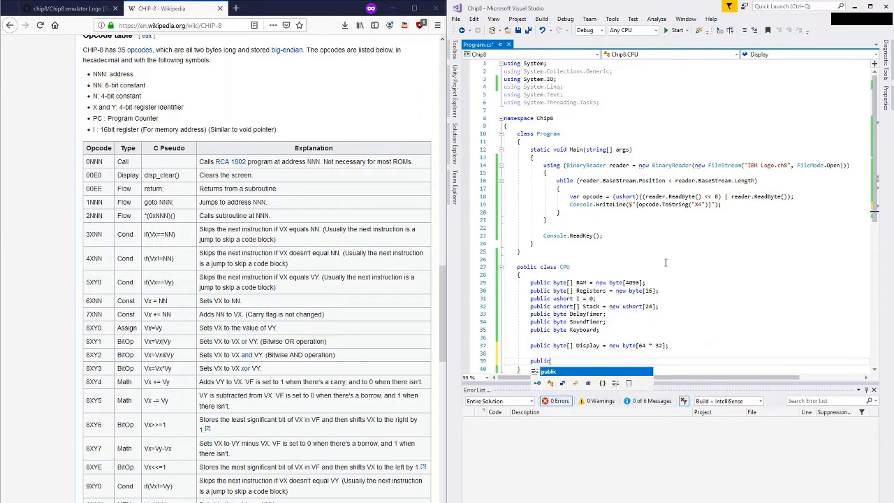
text(void)
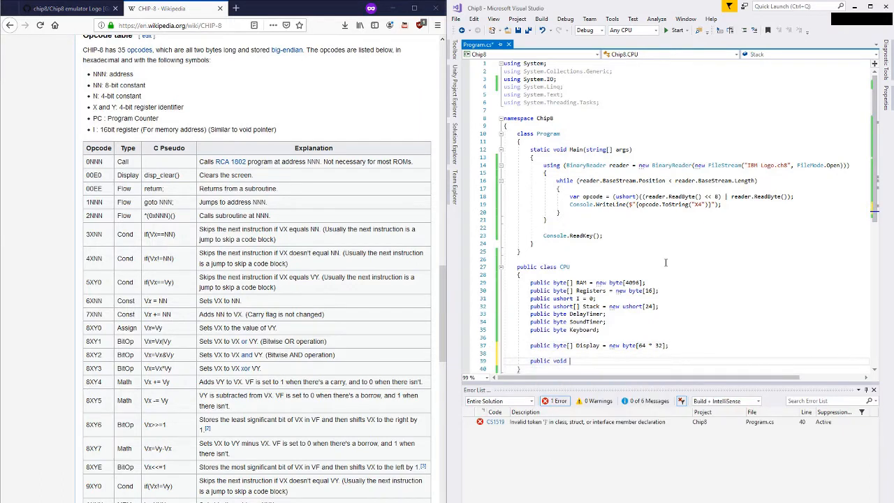
text(ExecuteOp)
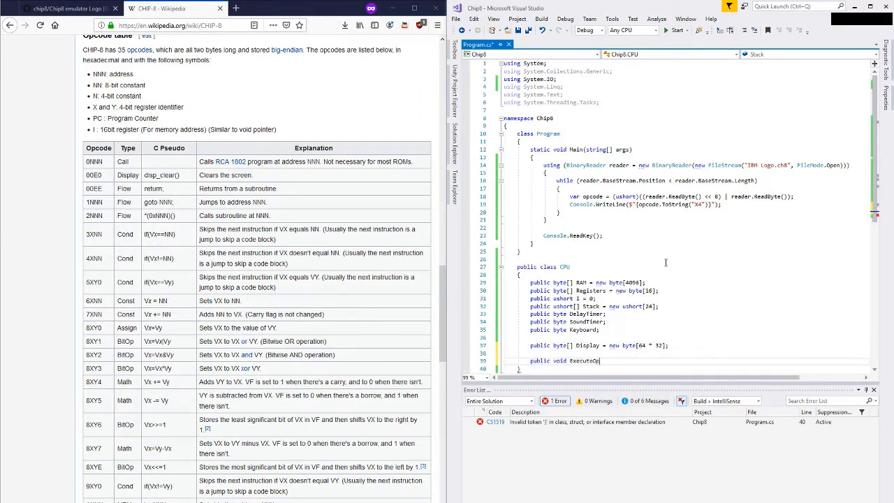
text(())
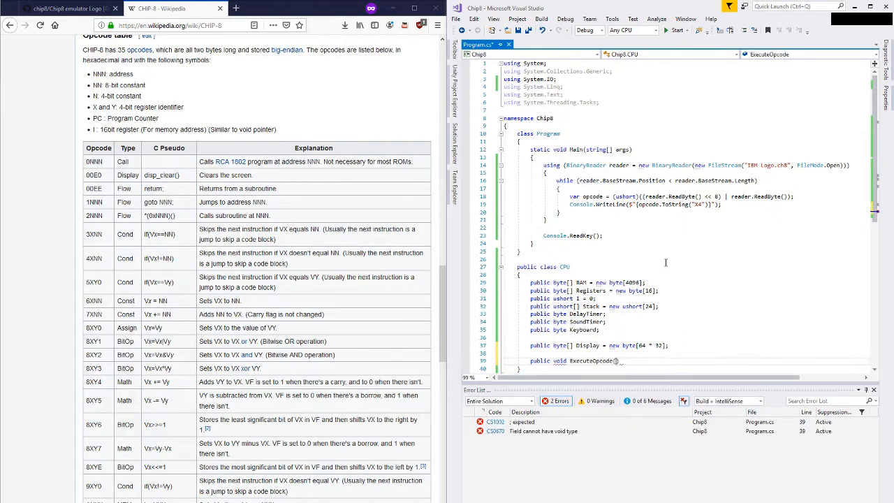
text(ushort opcode)
text(switch (opcode))
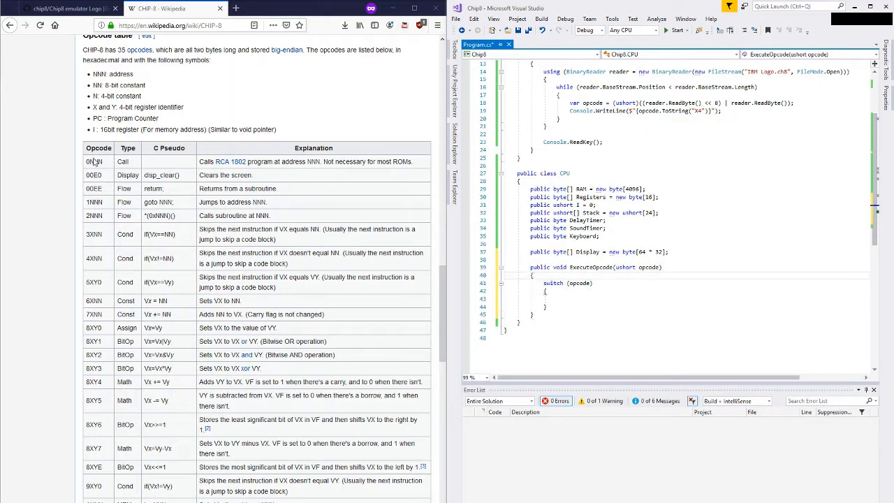
Remove the empty switch from ExecuteOpcode while checking the 0NNN entry in the opcode table.
double_click(90, 175)
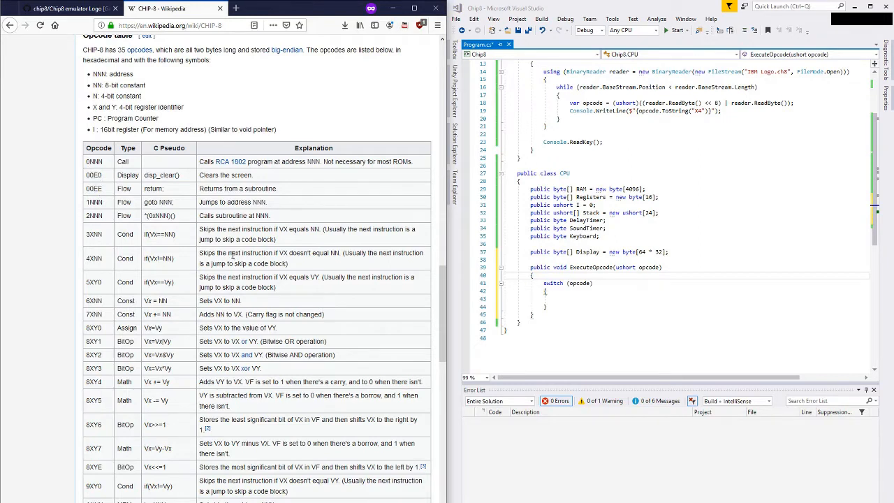
mouse_move(101, 218)
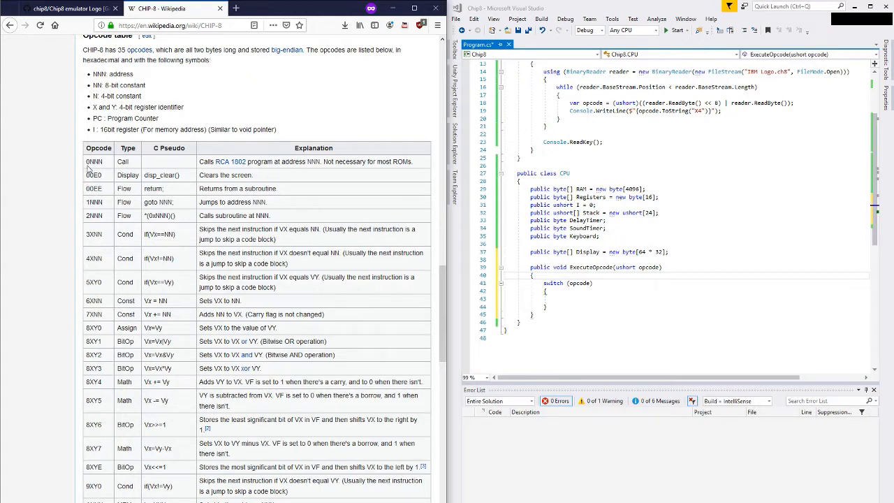
mouse_move(88, 290)
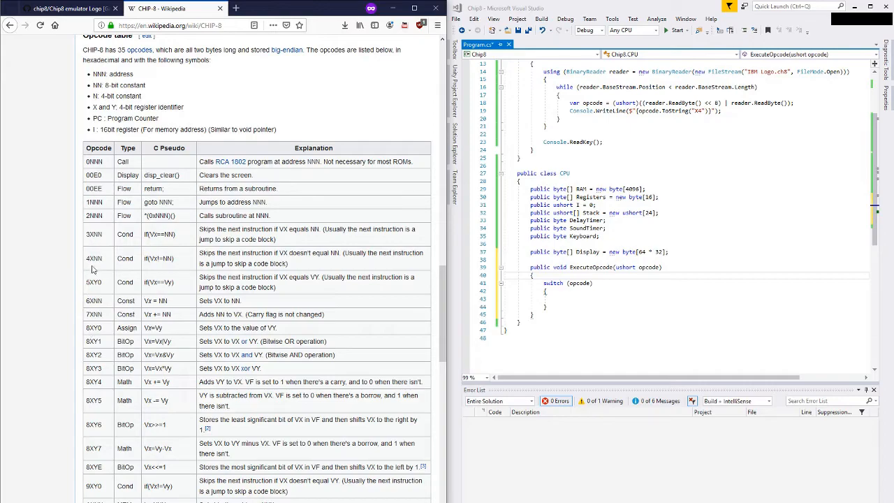
scroll(down, 3)
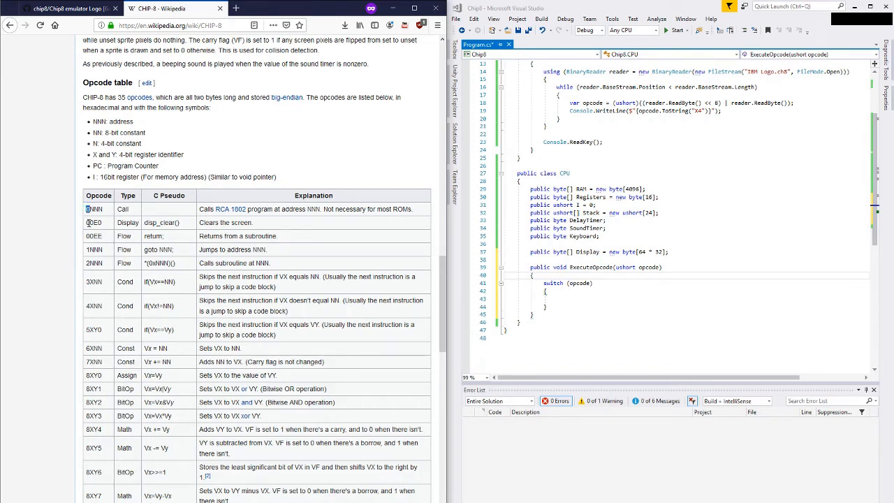
double_click(92, 209)
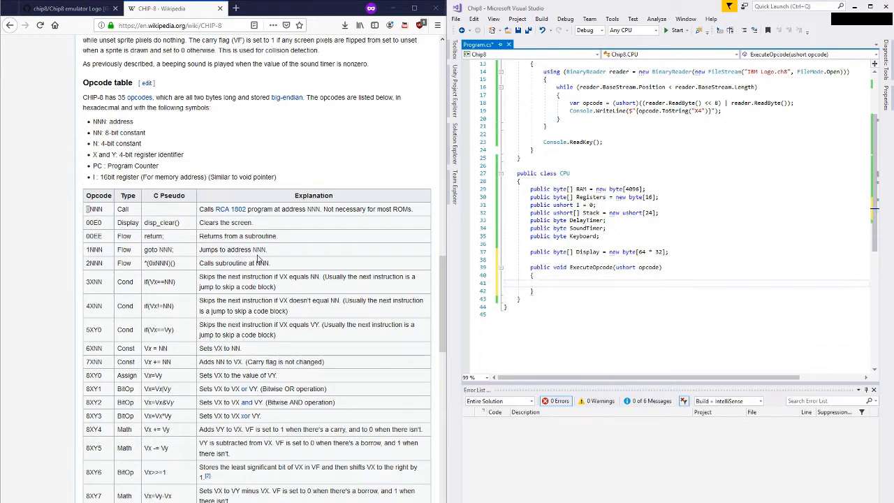
text(byt)
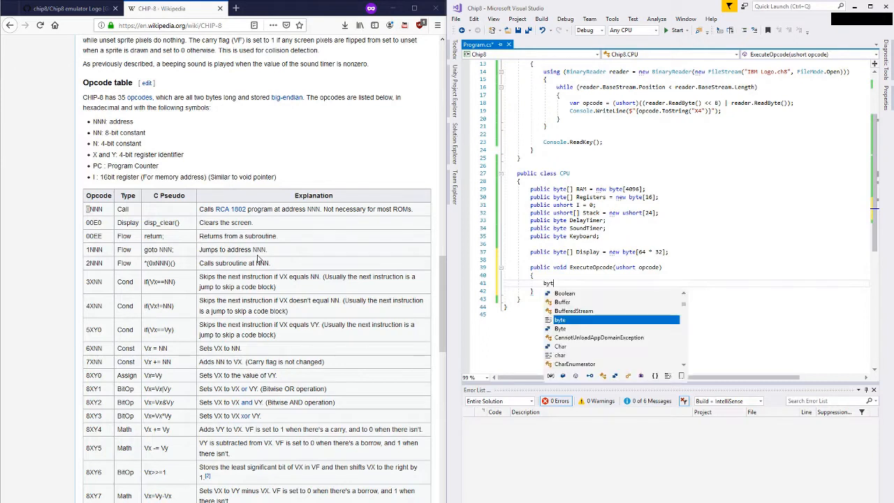
text(ushort)
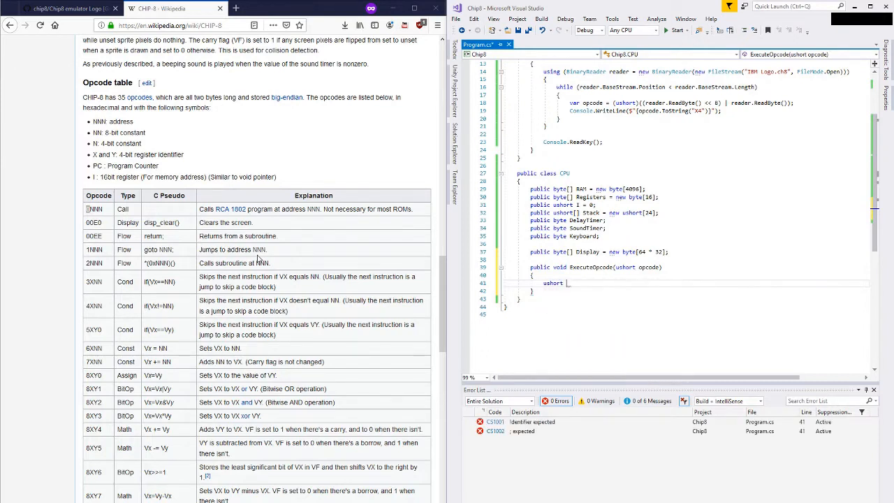
text(nibble)
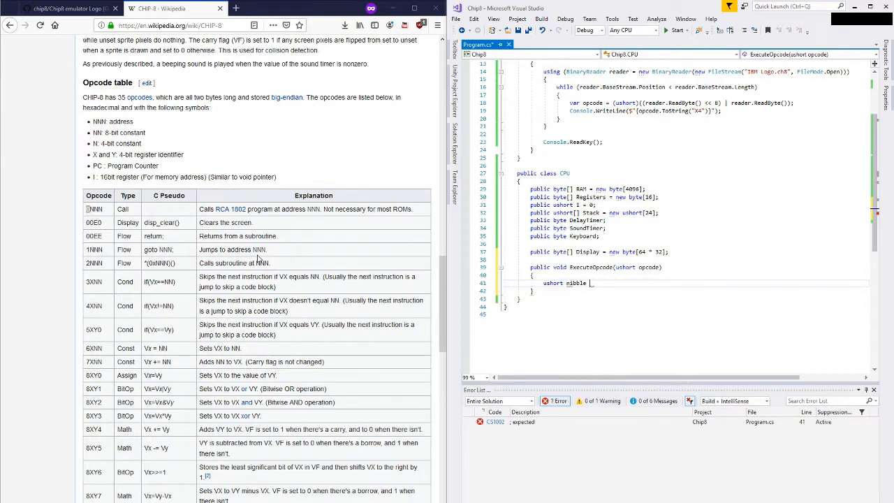
text(opcode &)
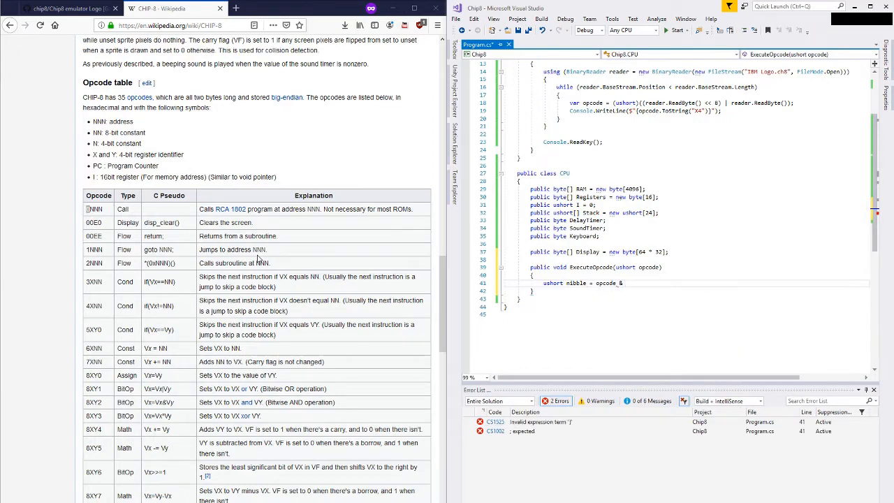
text(0x)
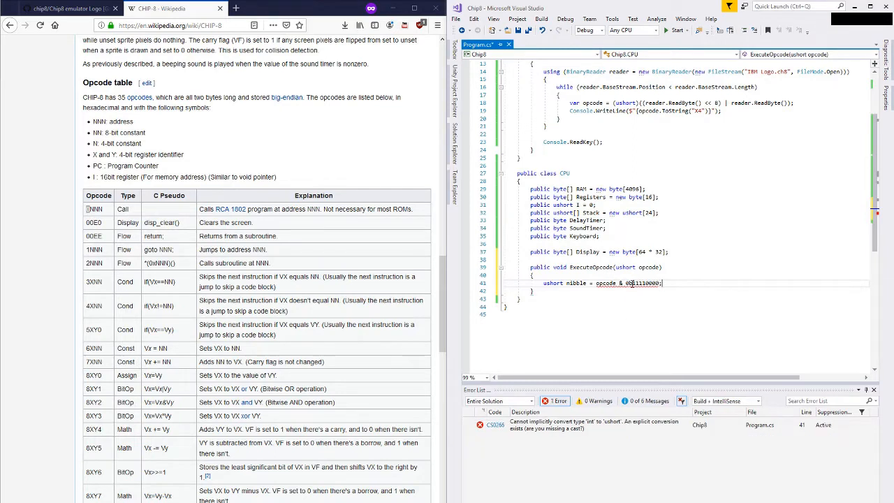
double_click(641, 283)
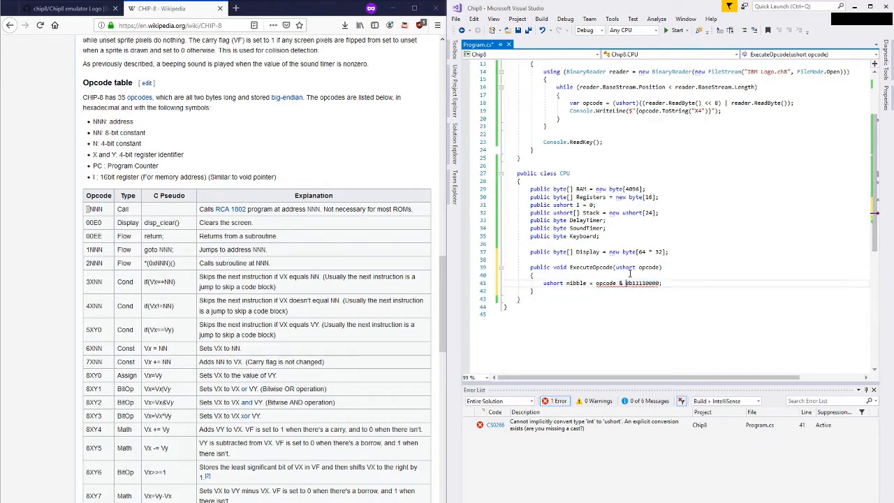
text((ushort)()
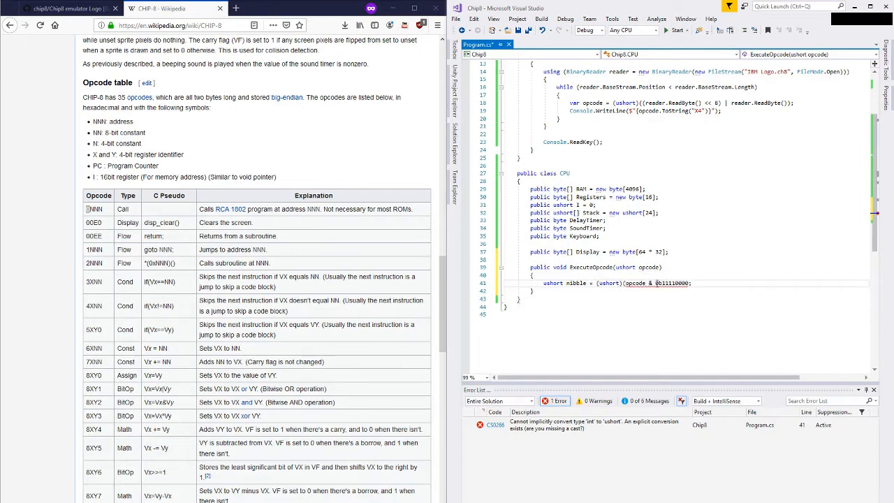
text(;)
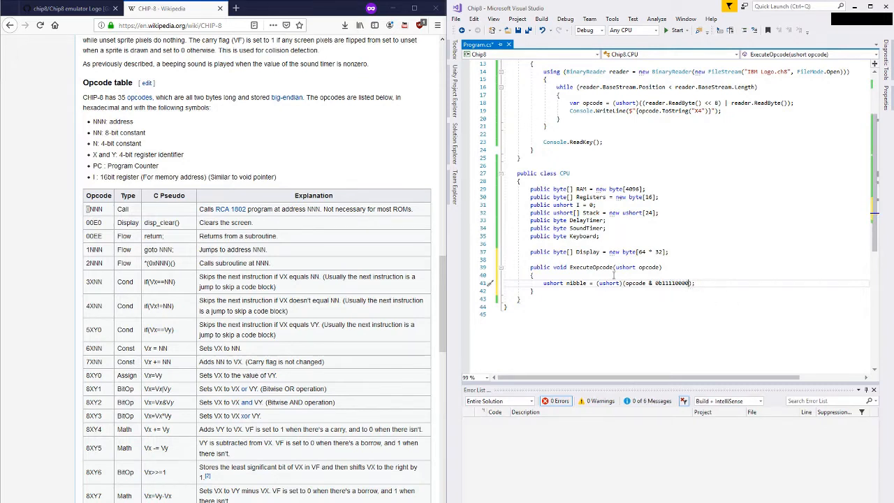
mouse_move(674, 287)
text(00000000)
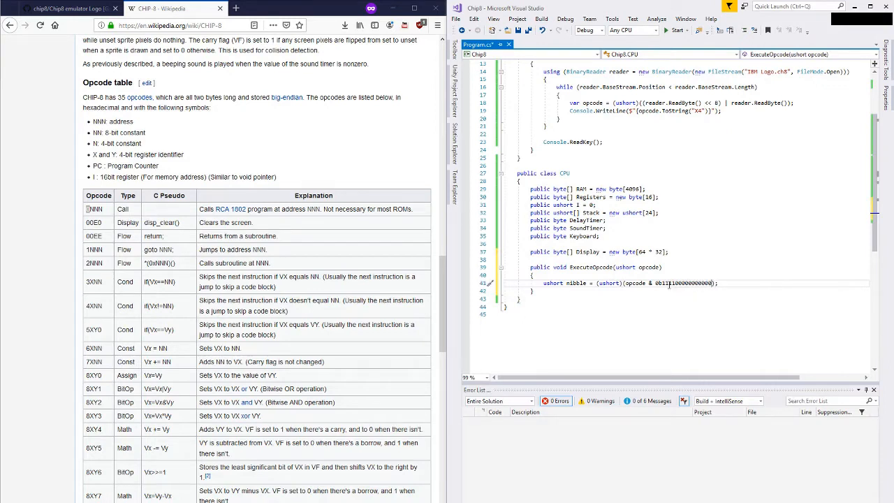
double_click(702, 283)
text(0)
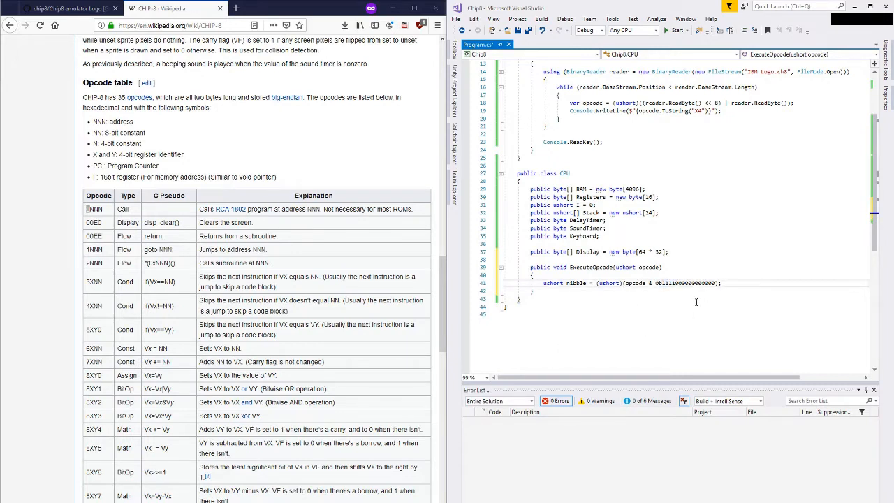
double_click(685, 283)
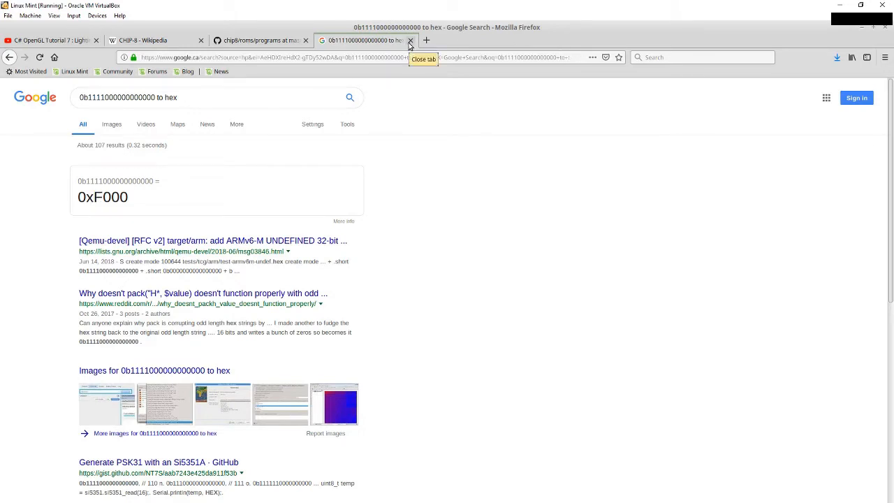
mouse_move(864, 33)
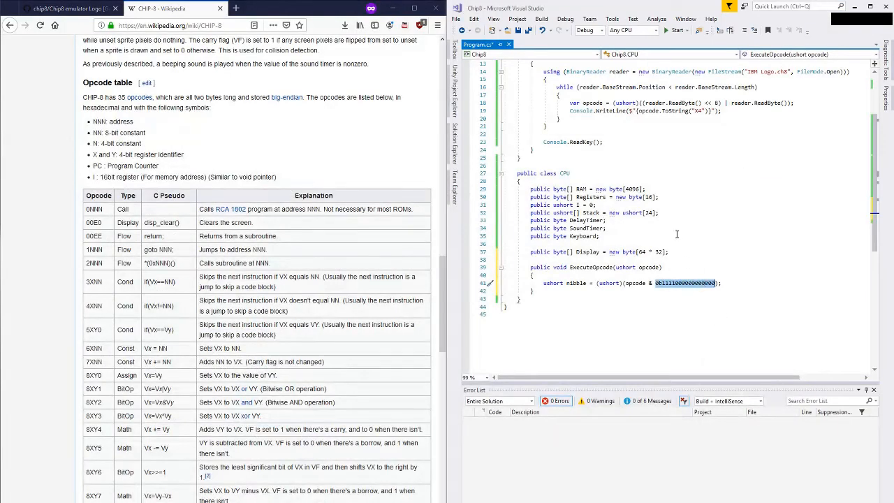
Rewrite the nibble mask as 0xF000 and begin a switch below it.
text(0xf000)
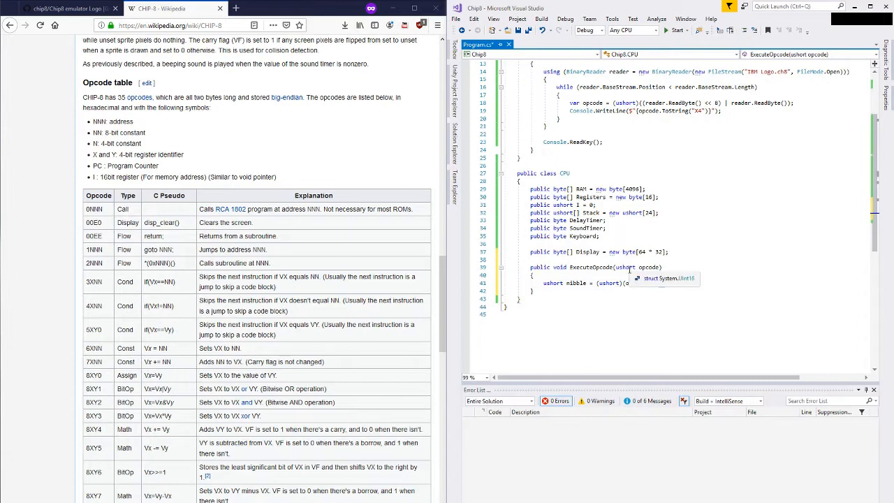
text(pcode & 0x000);)
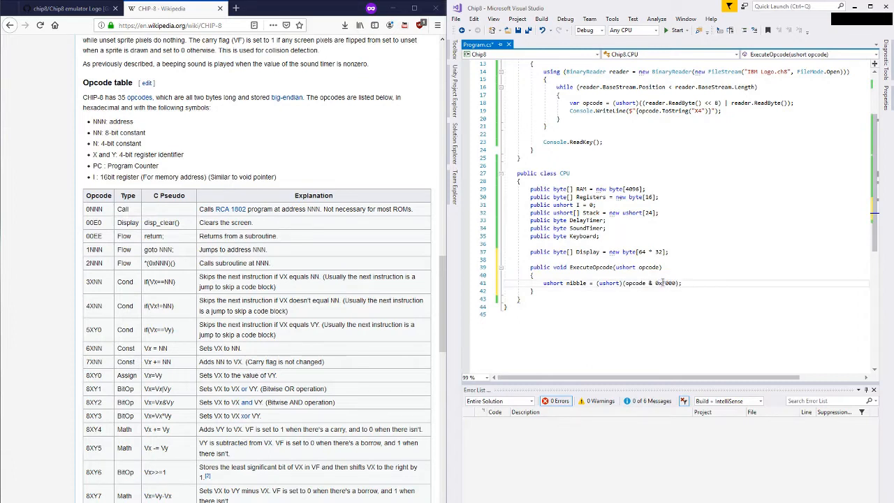
mouse_move(576, 282)
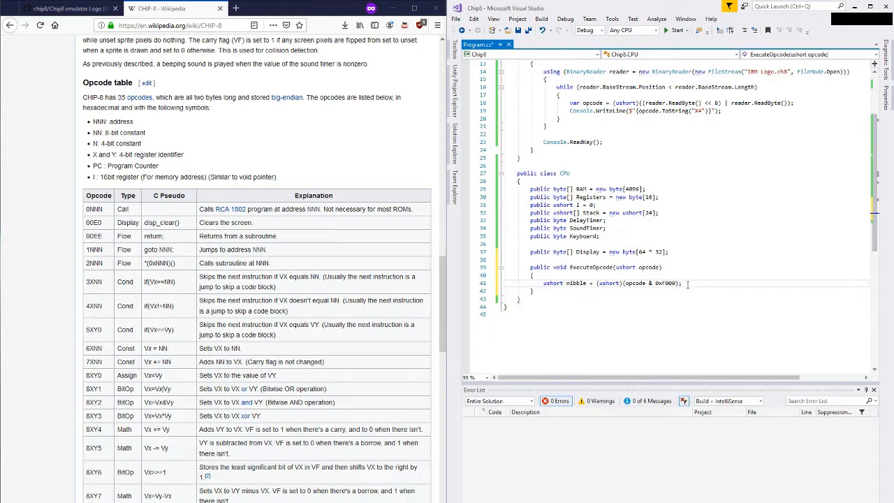
text(switch (nibble)
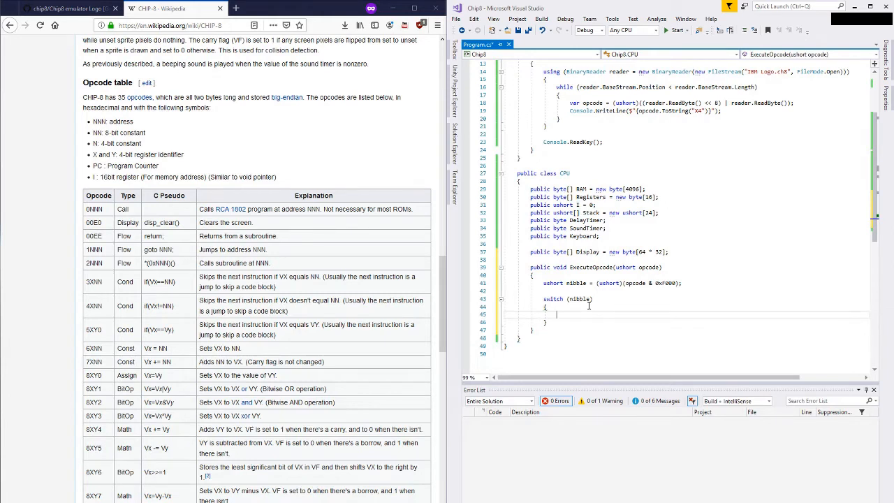
Add case 0x0000 with an if checking opcode == 0x00e0 inside the switch on nibble.
text(case 0)
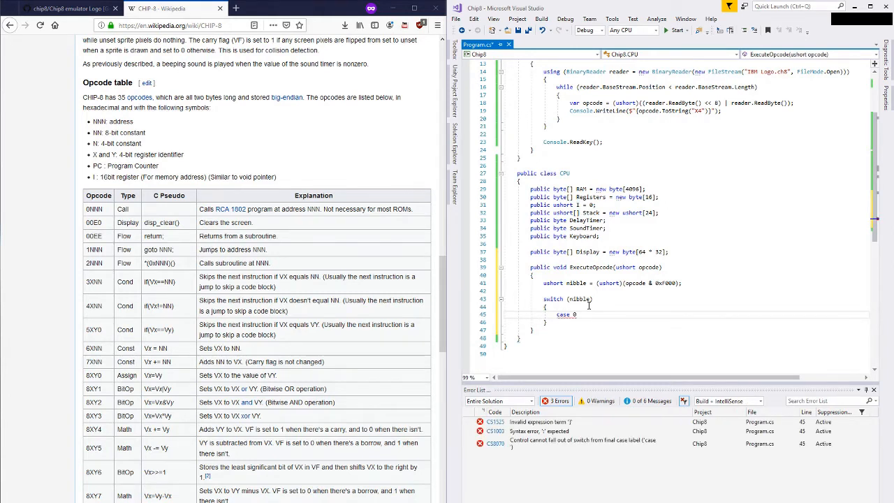
text(x)
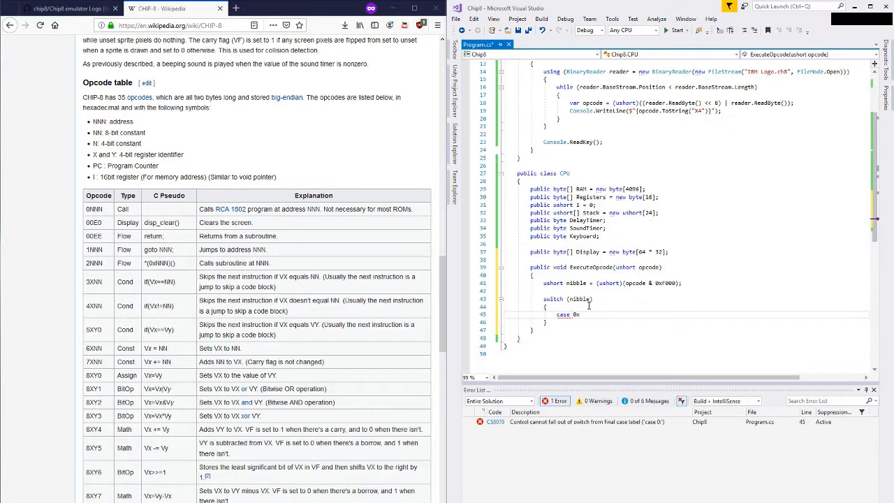
text(000:)
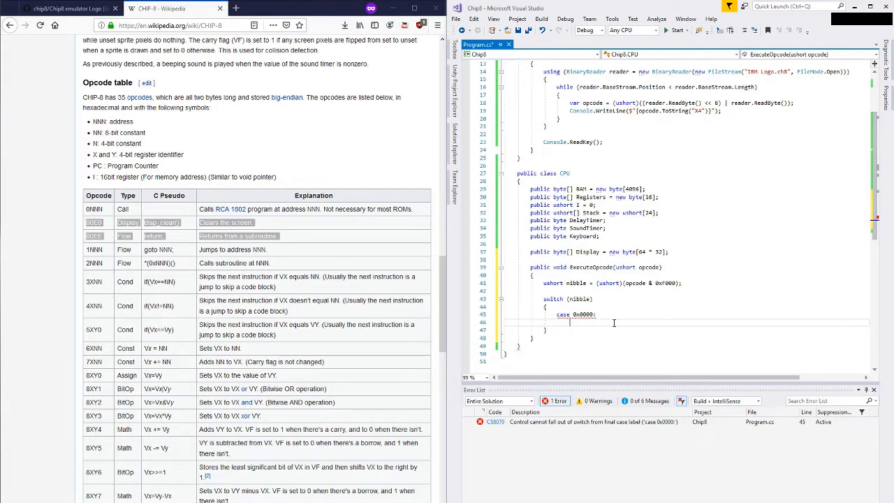
text(if ())
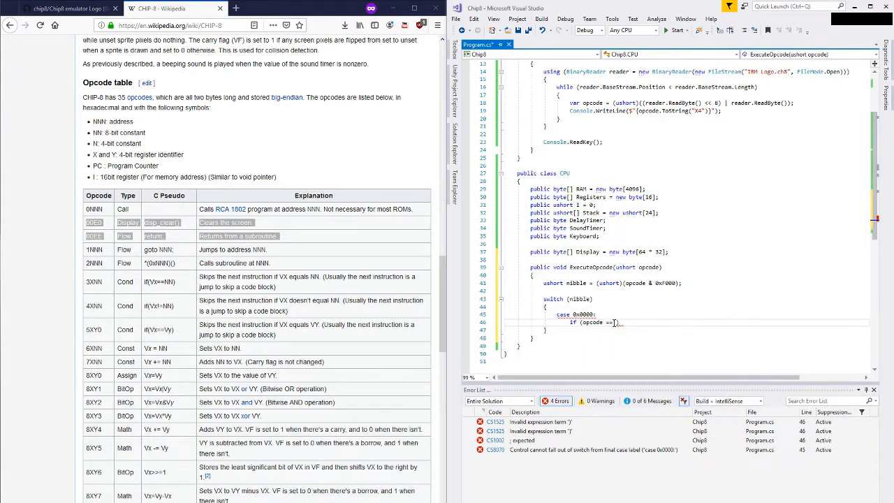
text(0x00e0)
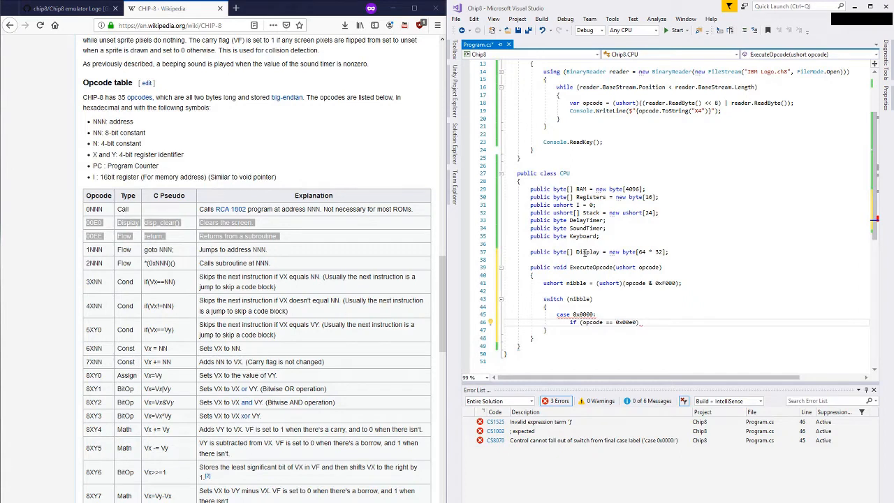
mouse_move(585, 252)
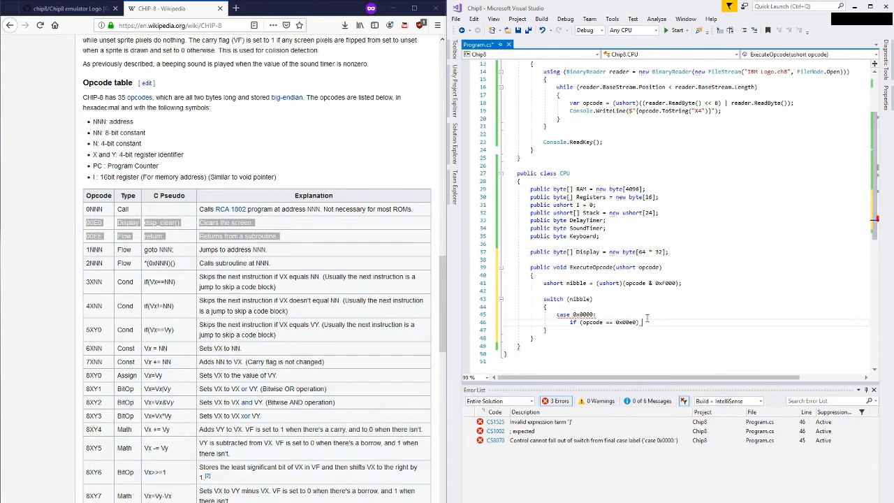
Add a for loop over Display.Length setting Display[0] = 0 to clear the screen.
text(for (int i = 0; i < Display.Length; i++)
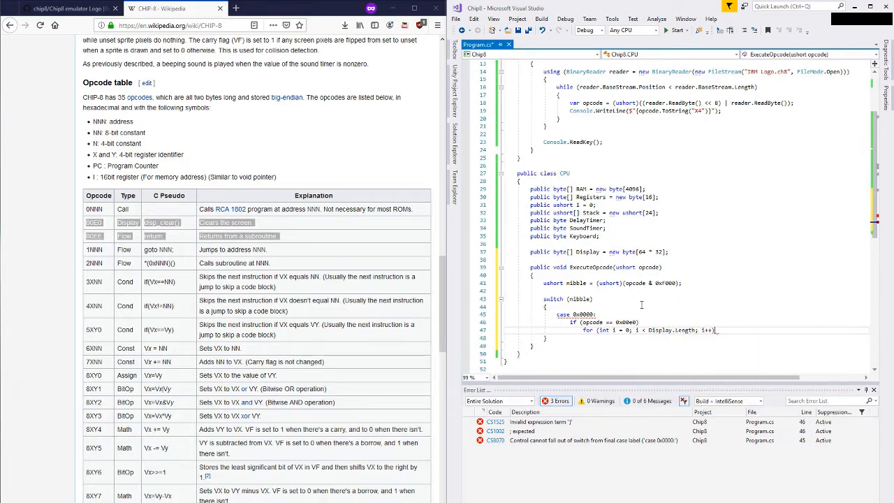
text(Display[0] = 0;)
text(})
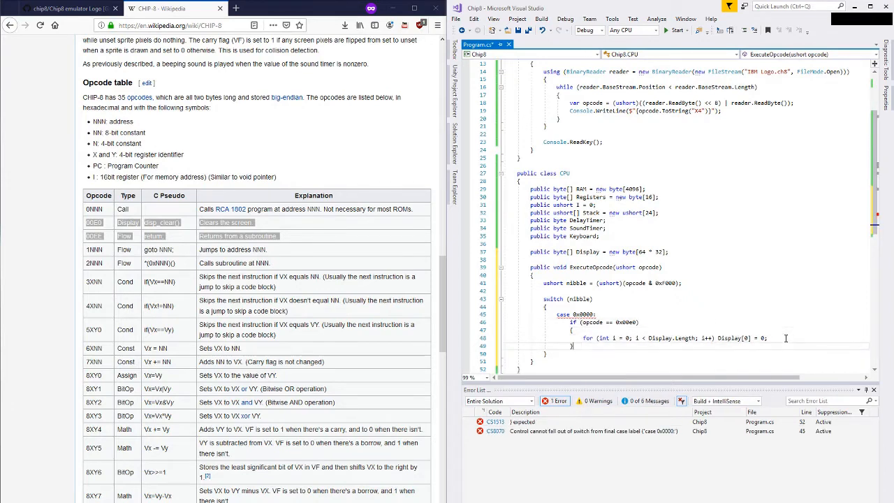
Add an else if (opcode == 0x00ee) branch and begin the I = assignment inside it.
text(else)
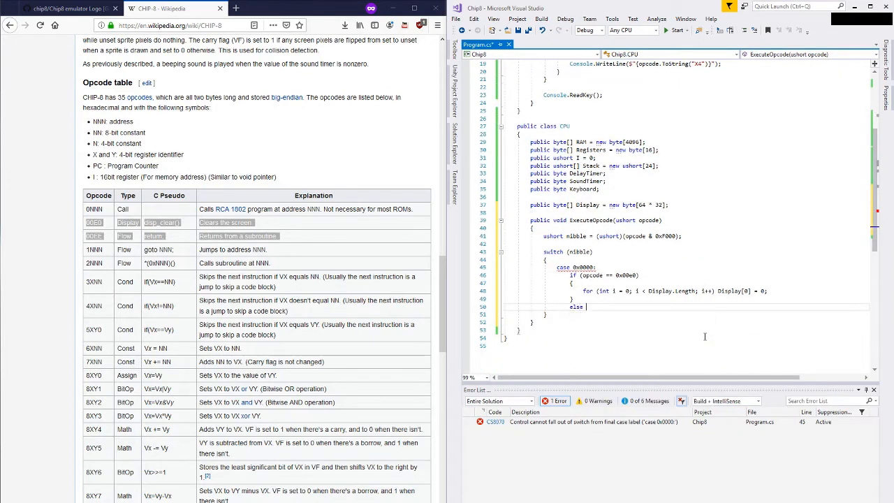
text(if)
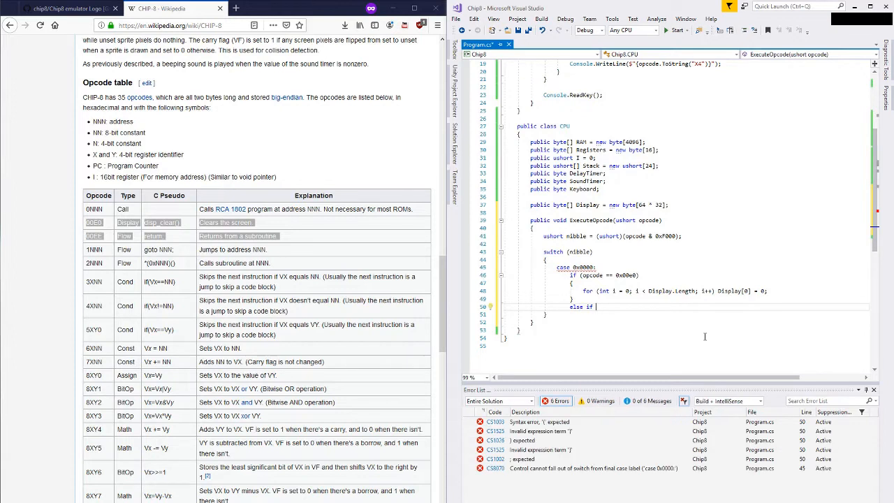
text((opcode =)
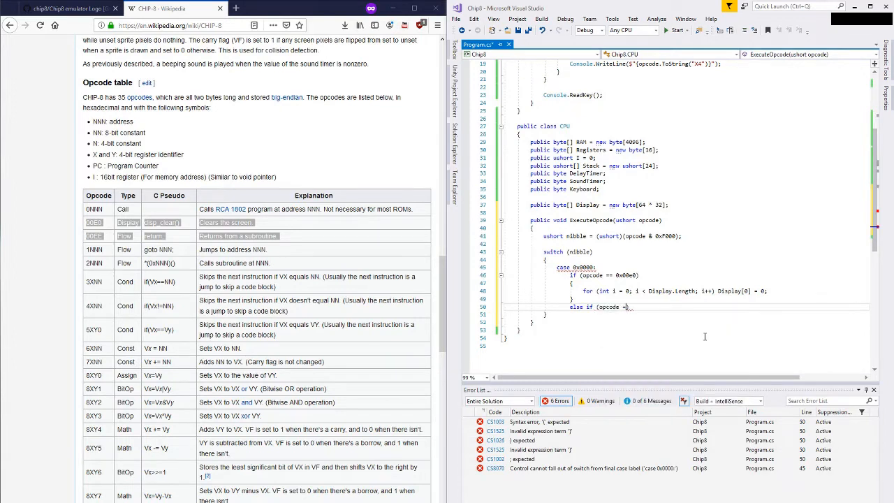
text(x00ee))
text({)
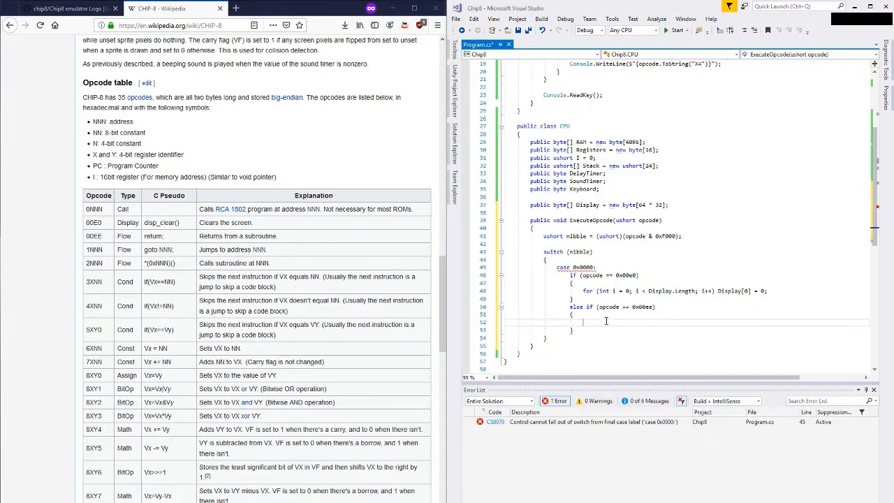
text(i)
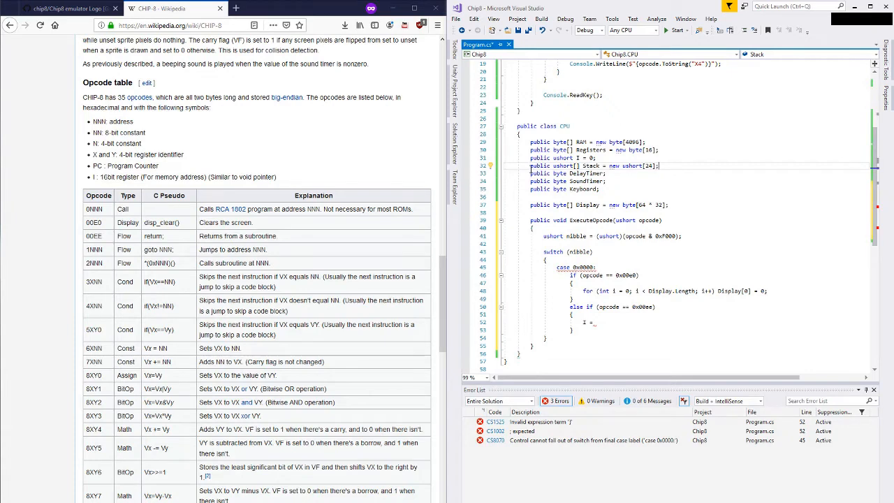
Comment out the ushort[] Stack, declare Stack<ushort>, and set I = Stack.Pop() in the 00EE branch.
text(//)
text(public Stack)
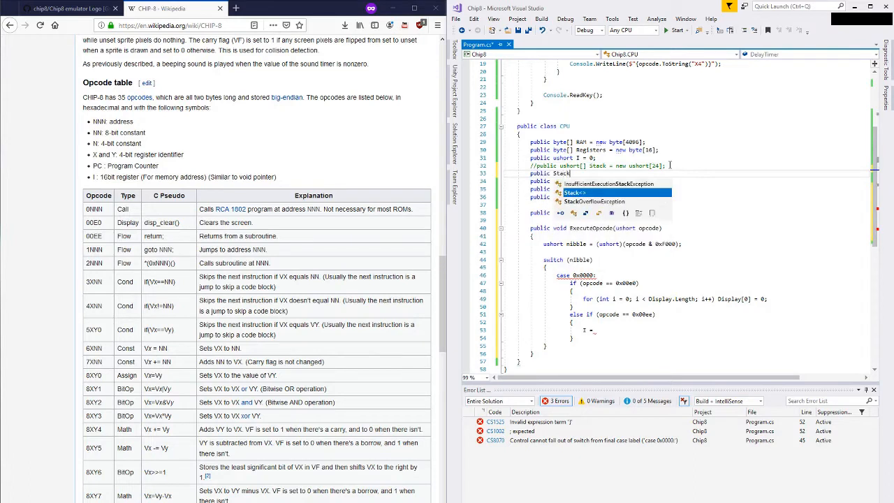
text(<ushort> Stack = new Stack<ushort>();)
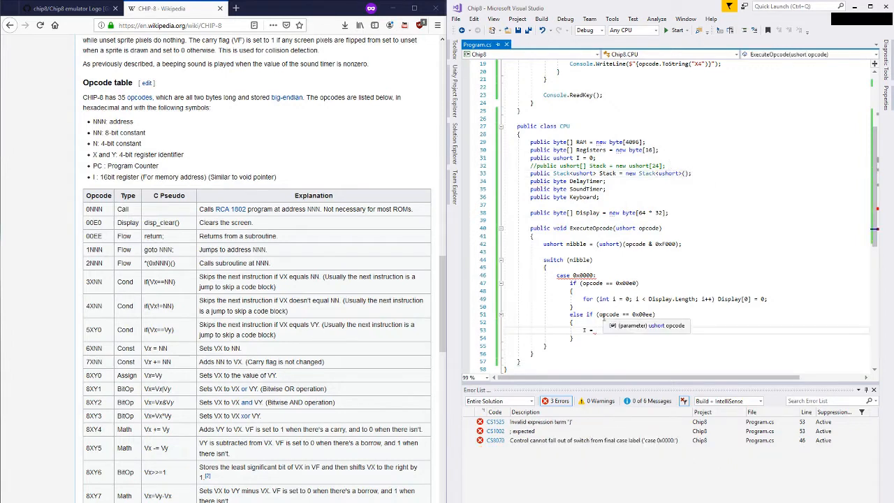
text(Stack.Pop)
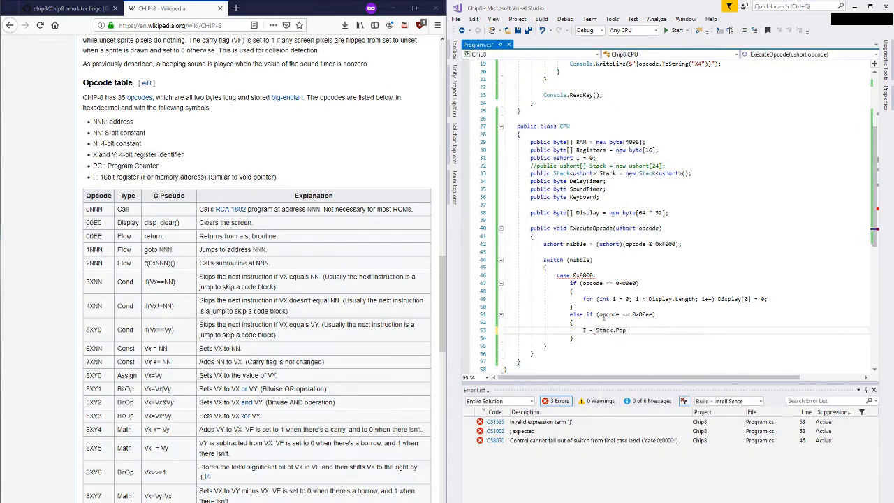
text(();)
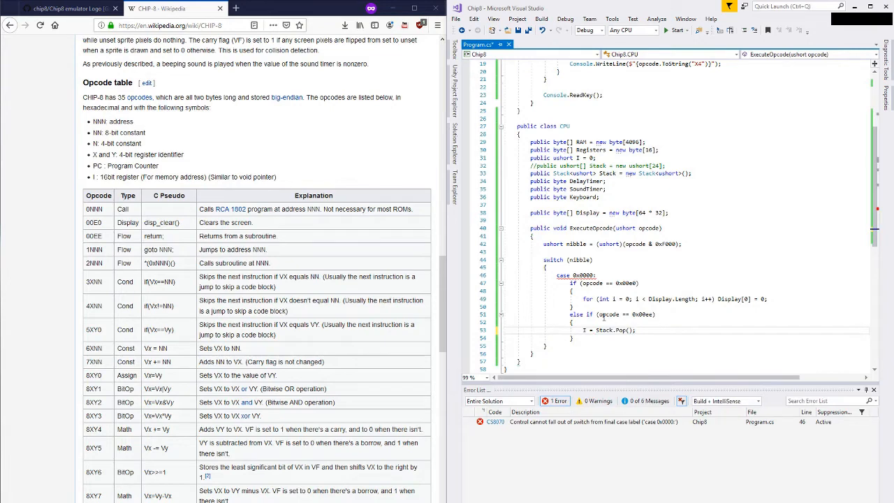
text(else)
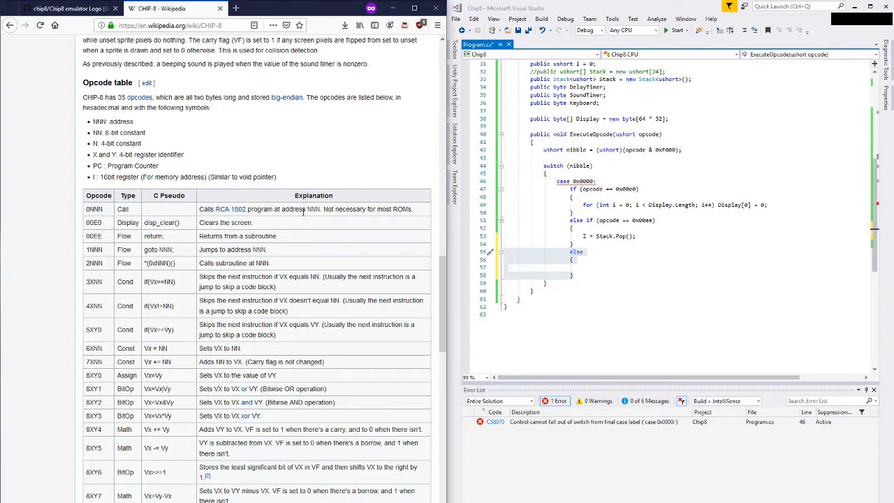
Throw new Exception($"Unsupported opcode {opcode.ToString("X4")}") in the else, then add break;.
text(throw new Exception)
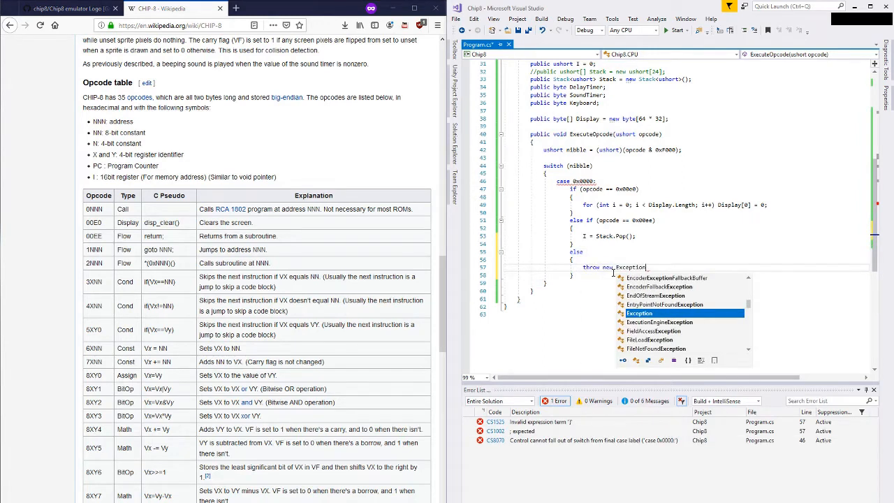
text(("Unsupport"))
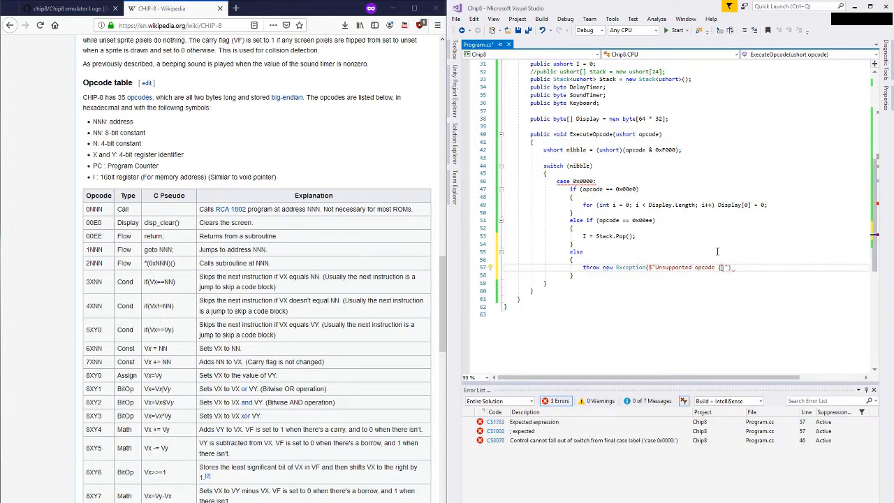
text(opcode)
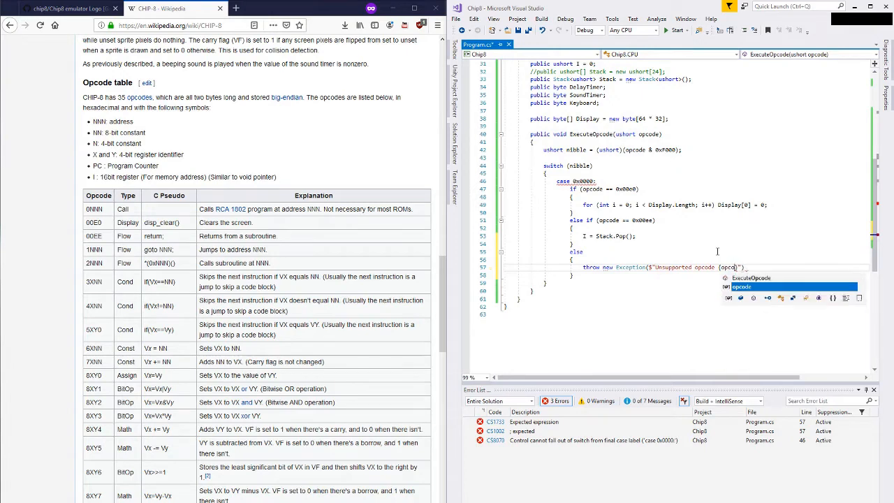
text(.ToString("X")
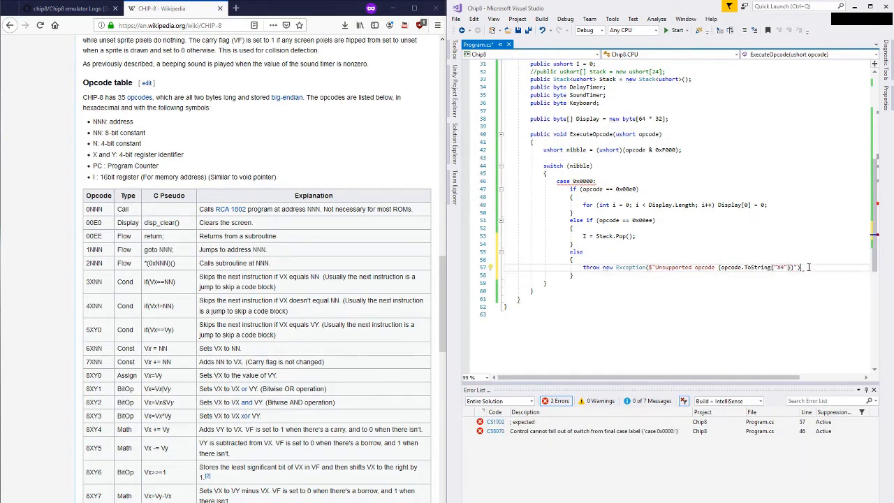
text(;)
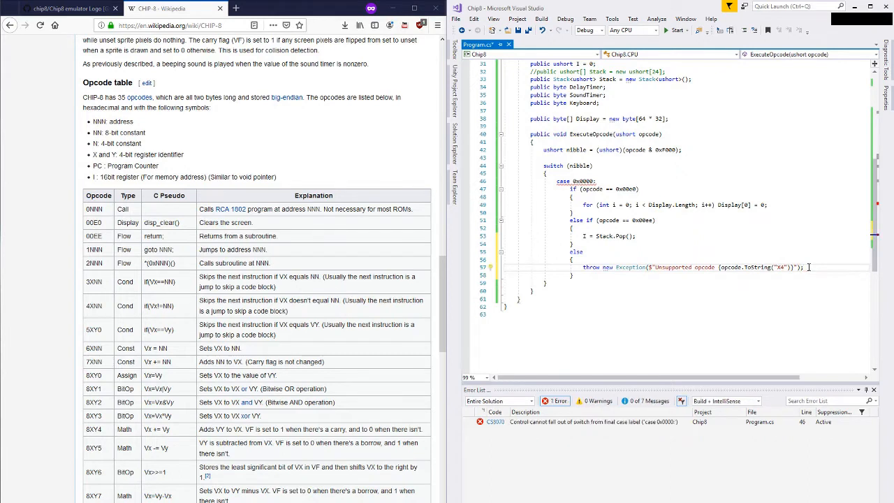
text(break;)
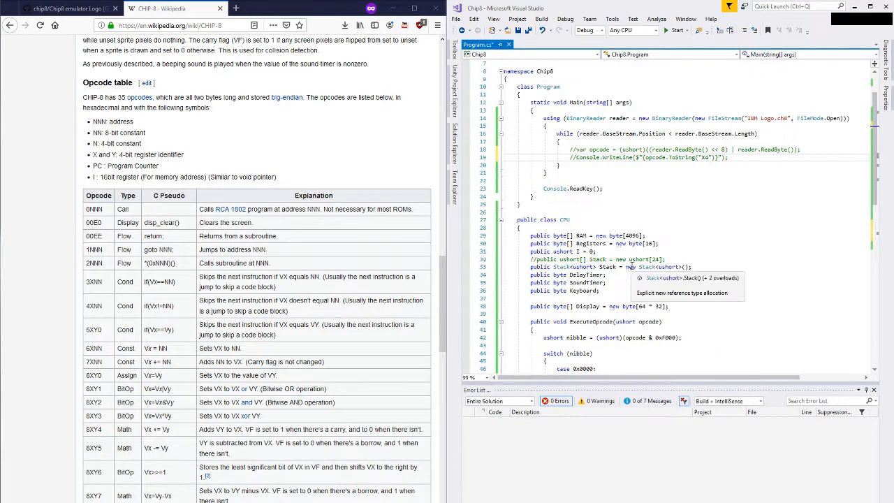
In Main create CPU cpu = new CPU() and call cpu.ExecuteOpcode(opcode) for each opcode.
text(CPU cpu = new CPU();)
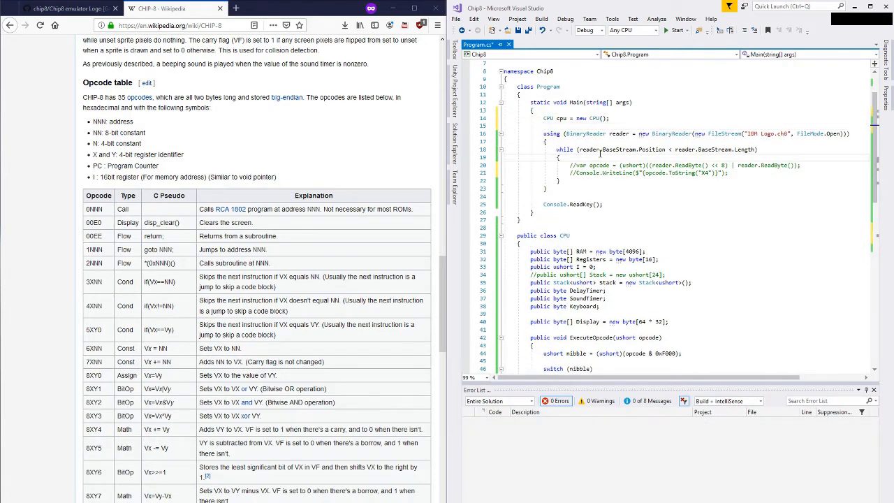
text(cpu.ExecuteOpcode)
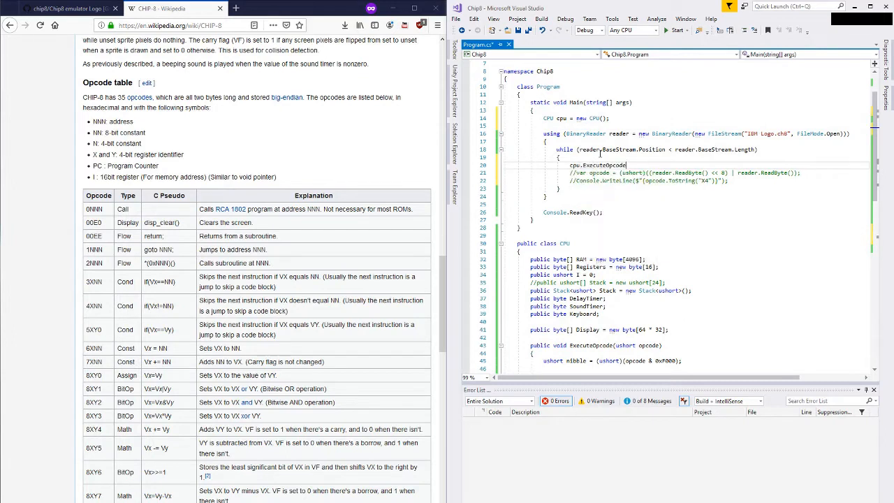
text(())
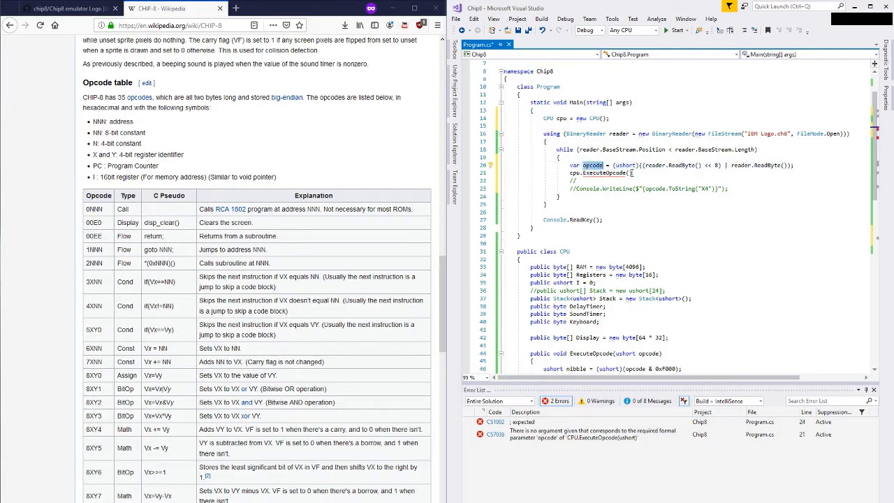
text(opcode)
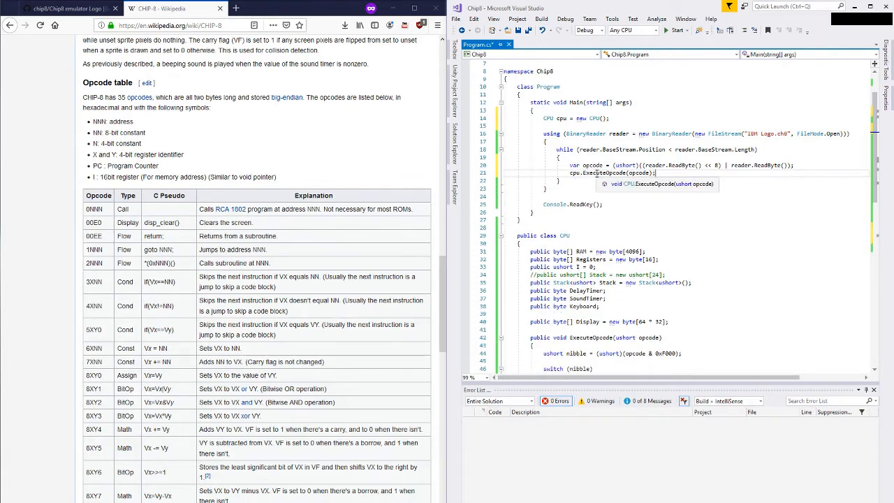
Add a default: label to the switch throwing the Unsupported opcode exception.
scroll(down, 3)
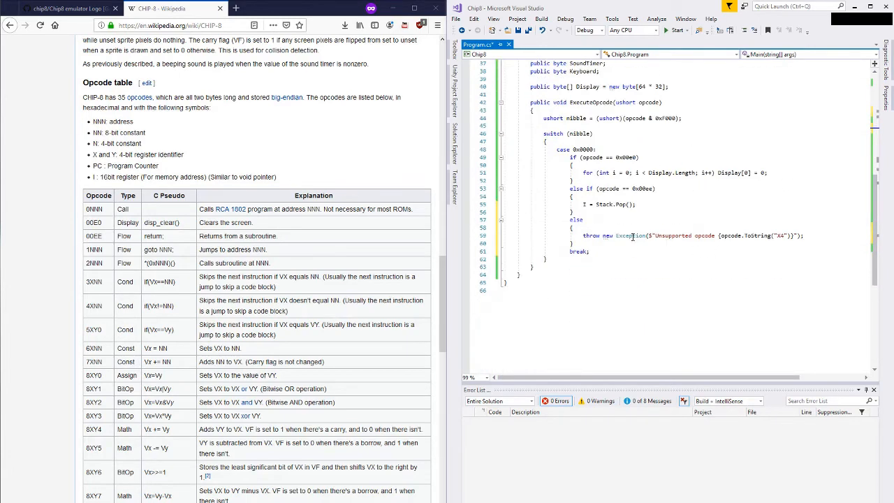
text(default:)
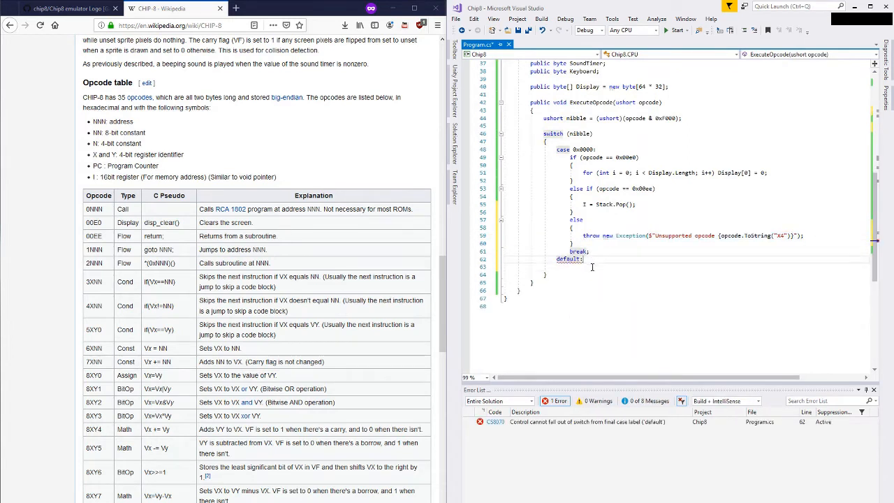
text(throw new Exception($"Unsupported opcode {opcode.ToString("X4")}");)
text(try)
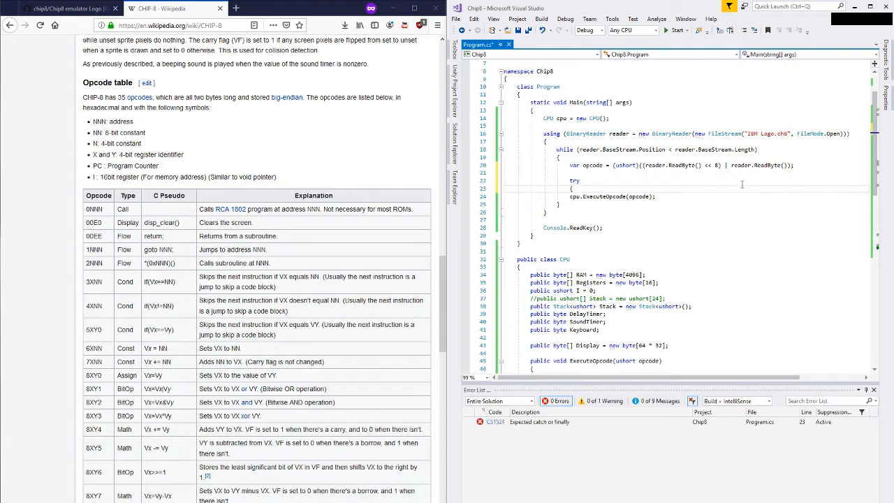
Add catch (Exception e) writing e.Message to the console and run the program.
text(catch (Exception e)
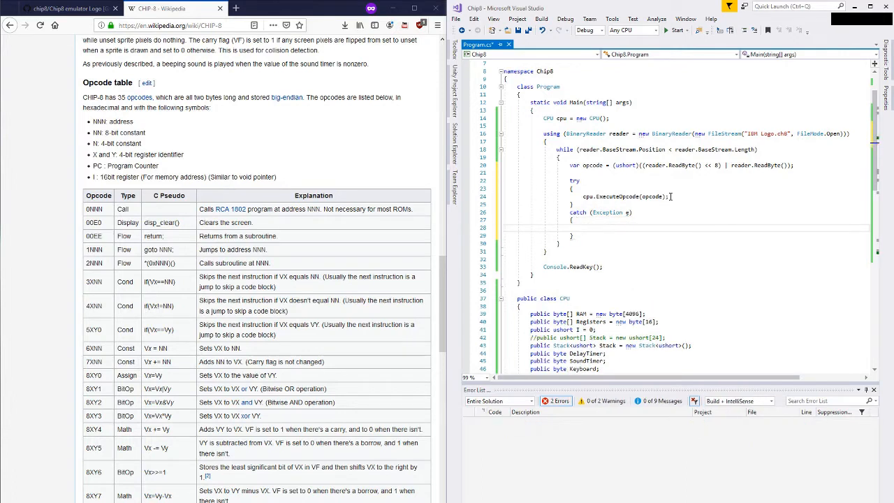
text(Console.W)
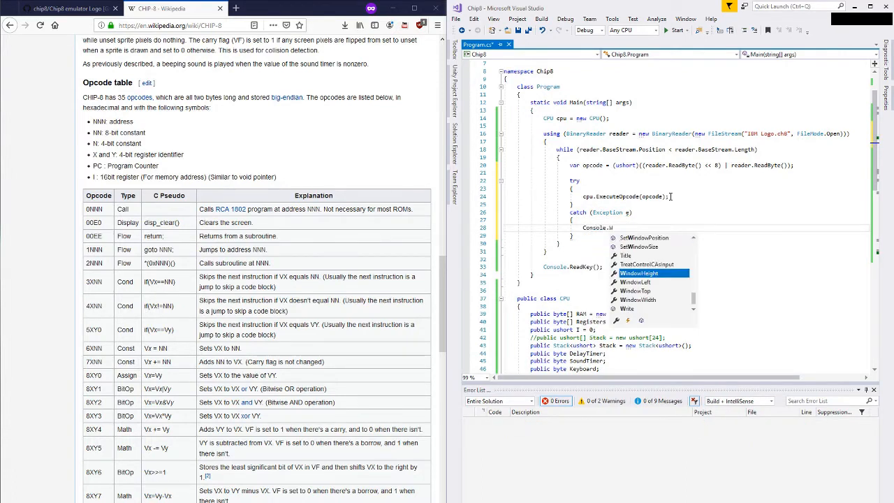
text(riteLine(e.Message);)
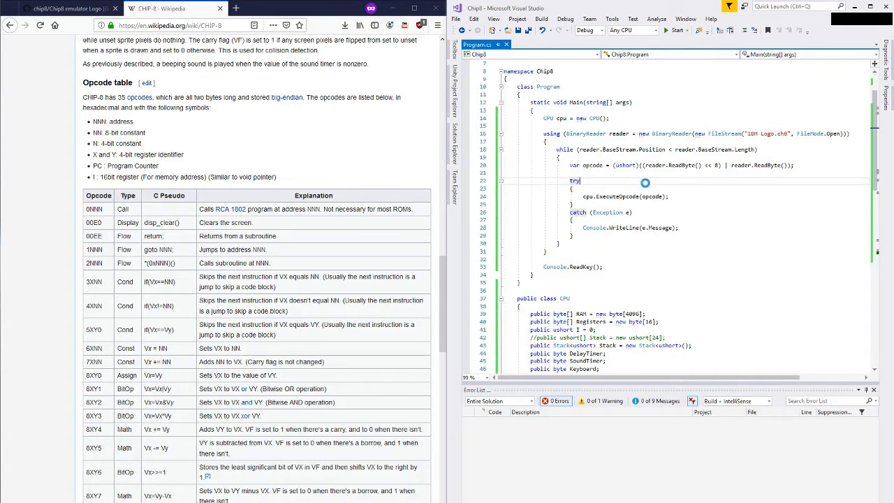
click(675, 30)
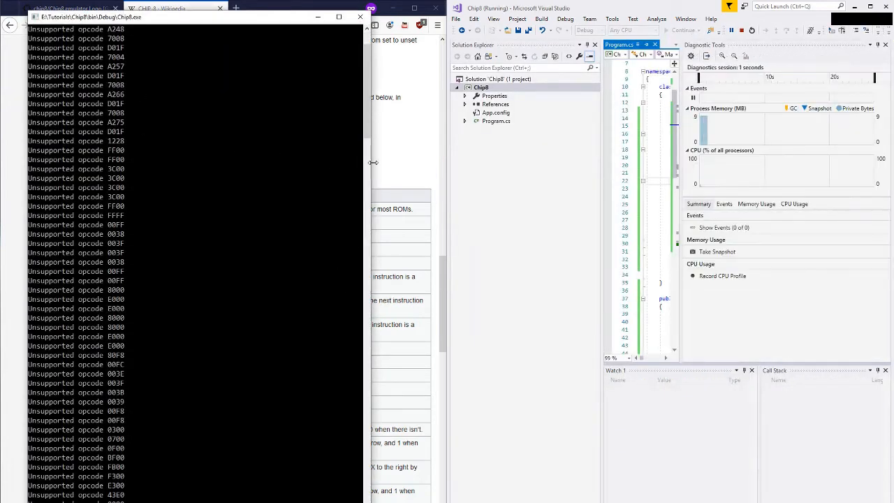